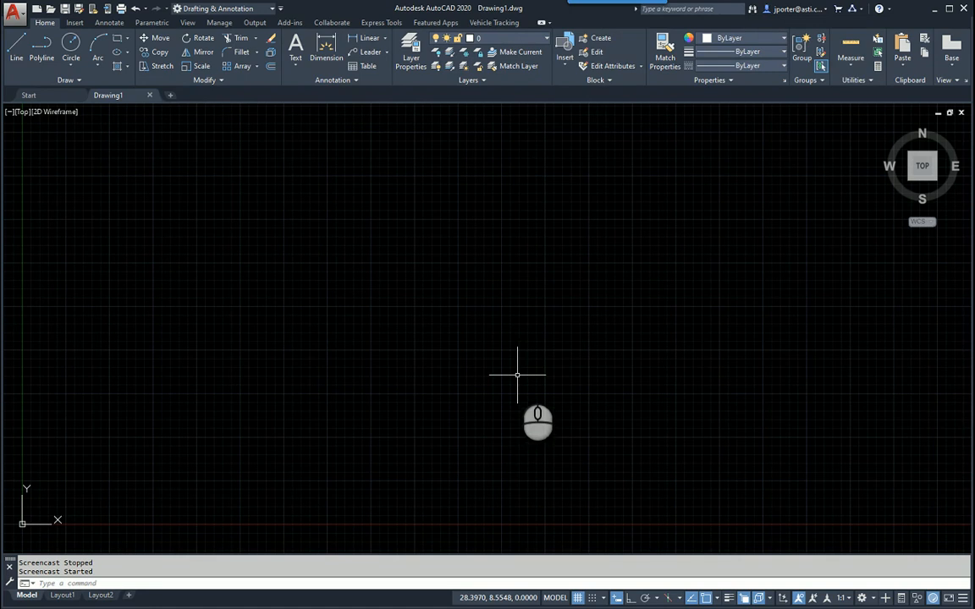
{"action": "mouse_move", "coordinate": [369, 307]}
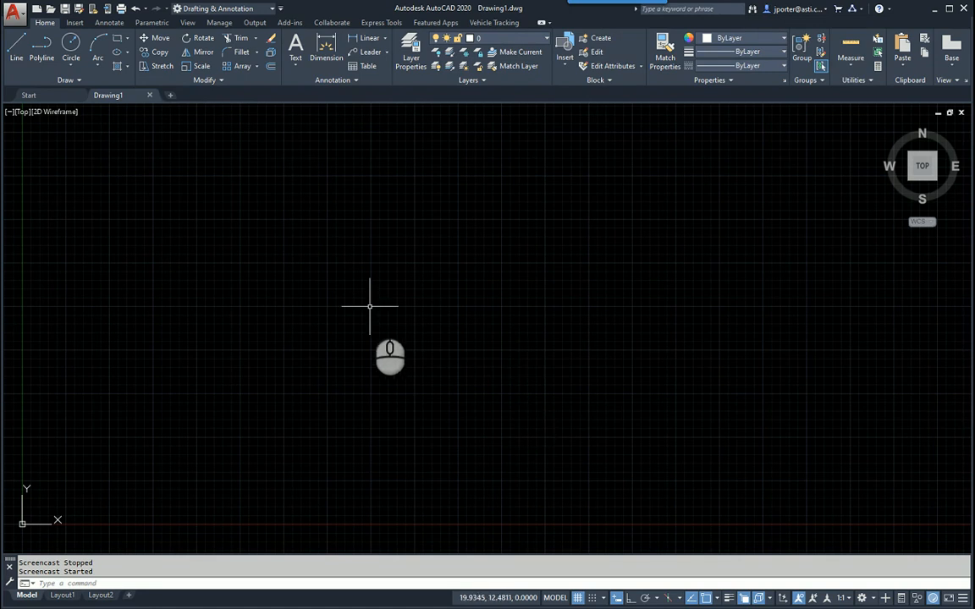
{"action": "mouse_move", "coordinate": [442, 264]}
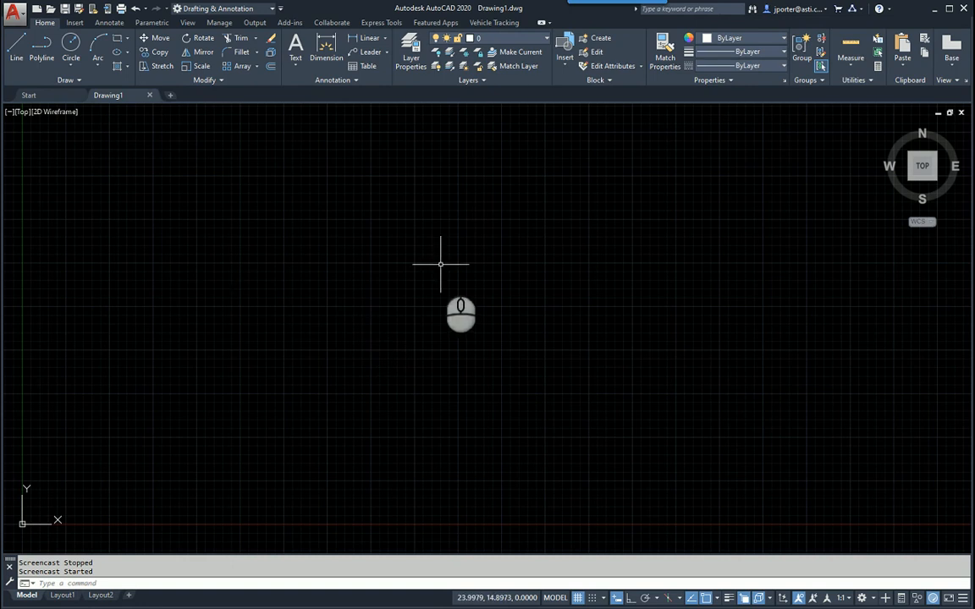
- Review AutoCAD 2020's Commercial license details via About, expiring Friday, August 18, 2023
{"action": "type", "text": "ABOUT"}
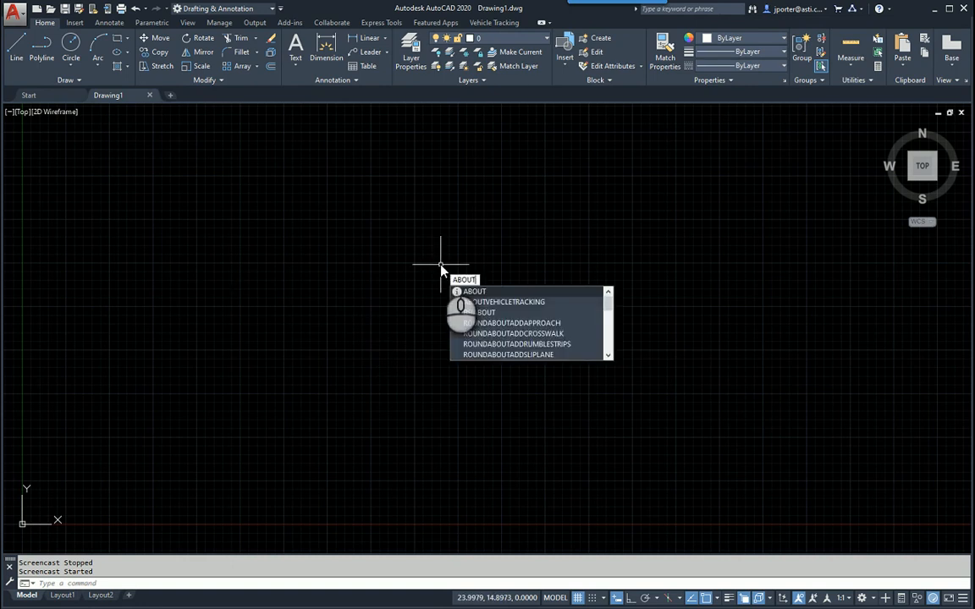
{"action": "key", "text": "Escape"}
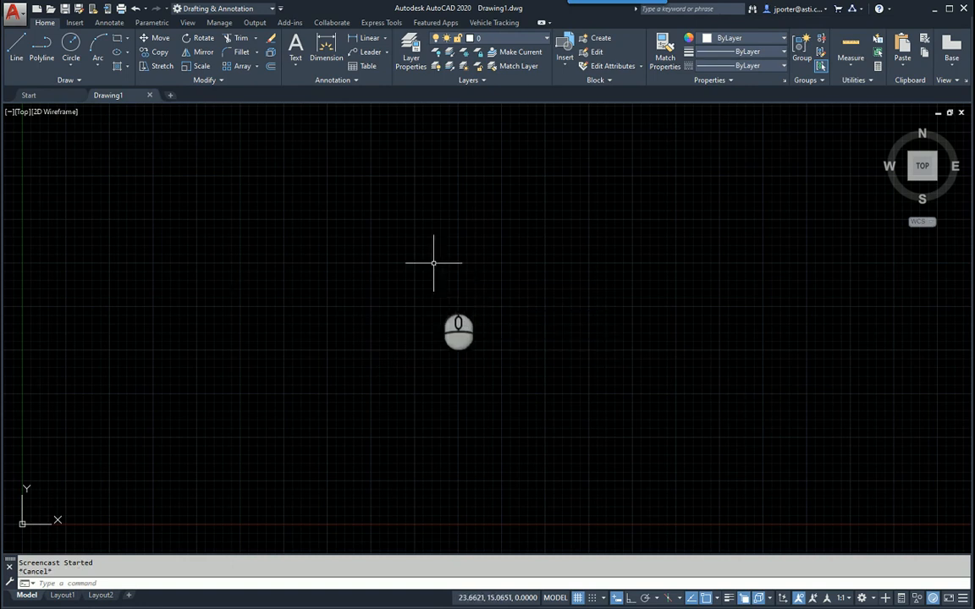
{"action": "mouse_move", "coordinate": [430, 328]}
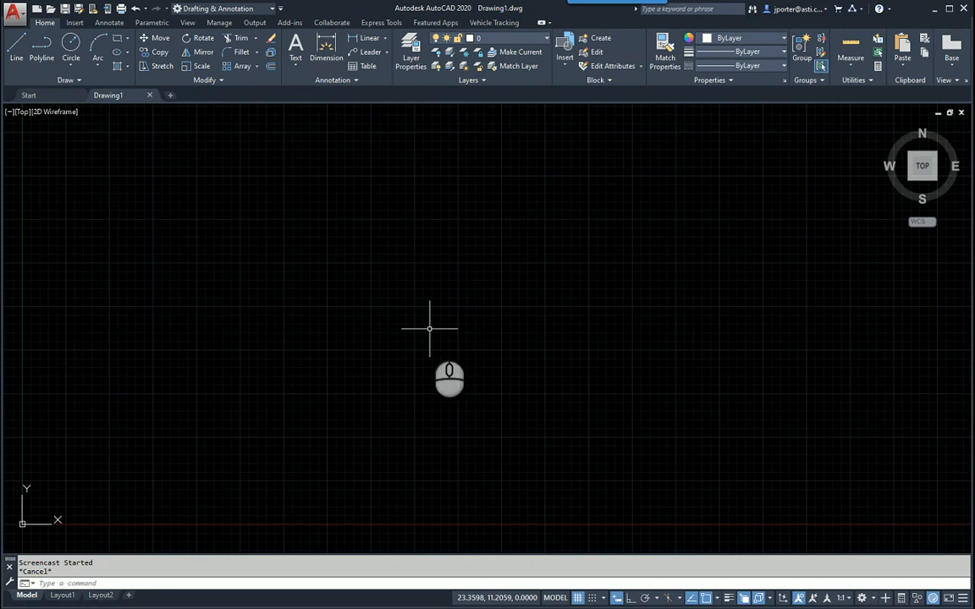
{"action": "mouse_move", "coordinate": [442, 329]}
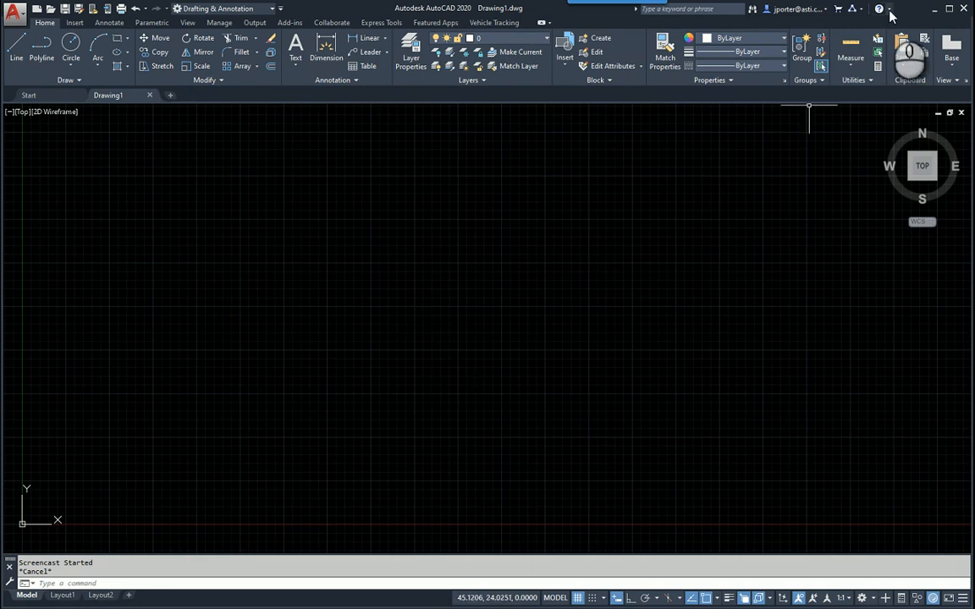
{"action": "left_click", "coordinate": [891, 9]}
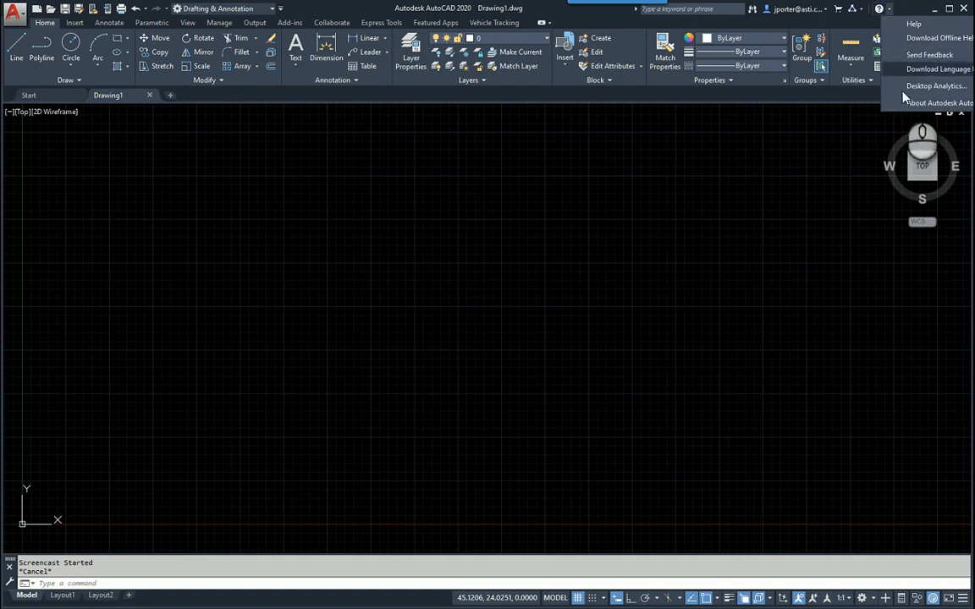
{"action": "left_click", "coordinate": [939, 102]}
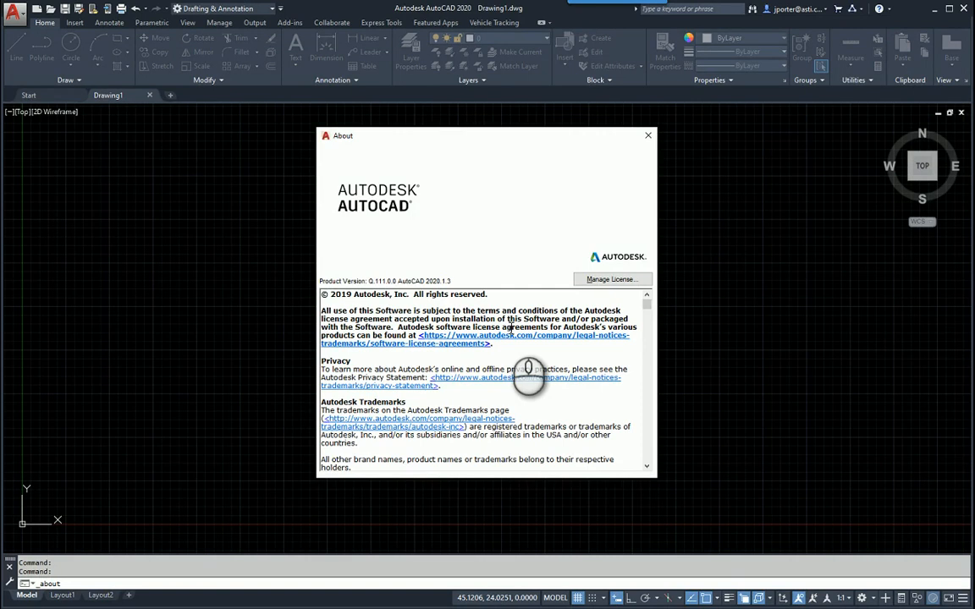
{"action": "left_click", "coordinate": [610, 280]}
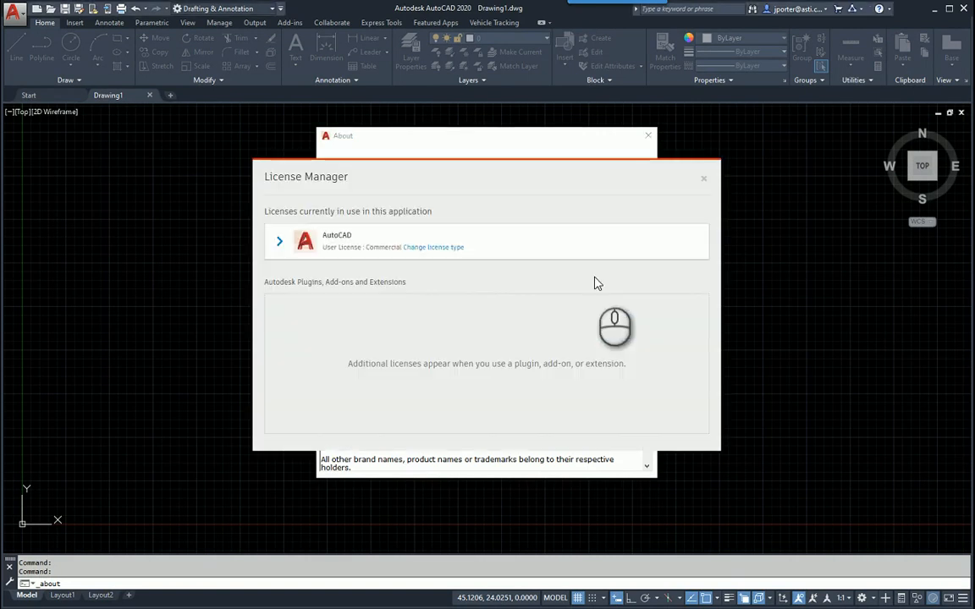
{"action": "mouse_move", "coordinate": [402, 333]}
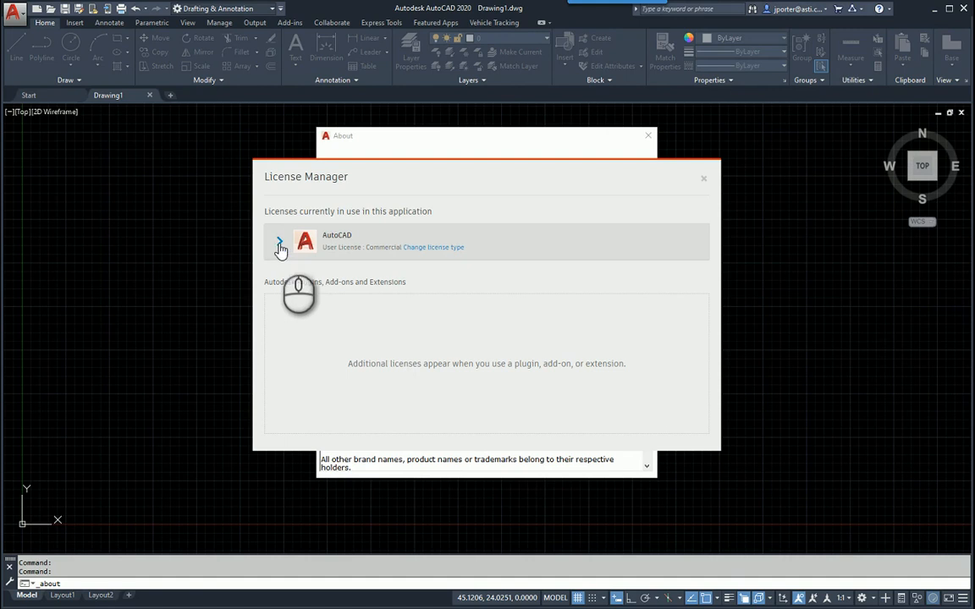
{"action": "left_click", "coordinate": [279, 241]}
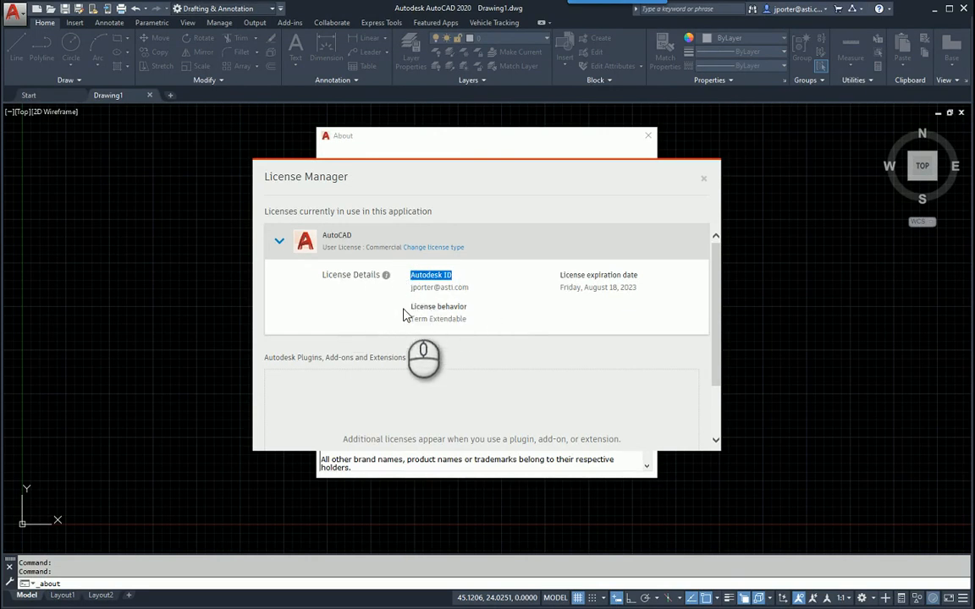
{"action": "mouse_move", "coordinate": [433, 317]}
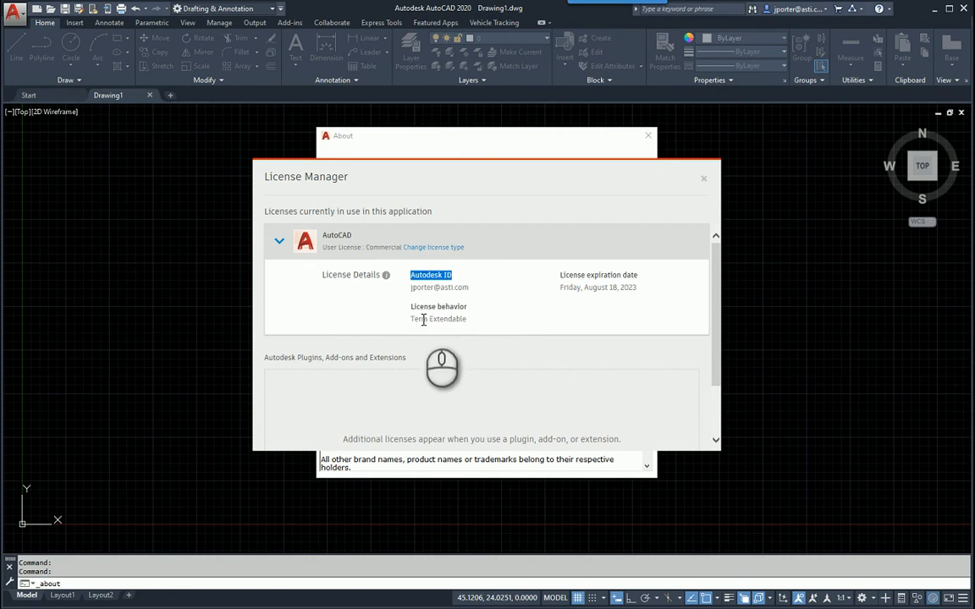
{"action": "mouse_move", "coordinate": [448, 321]}
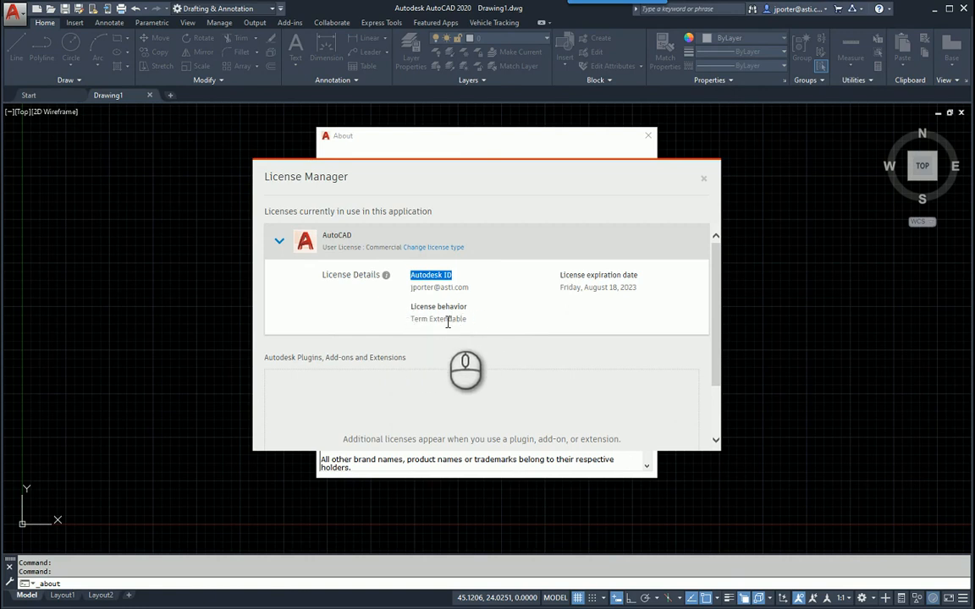
{"action": "left_click", "coordinate": [703, 178]}
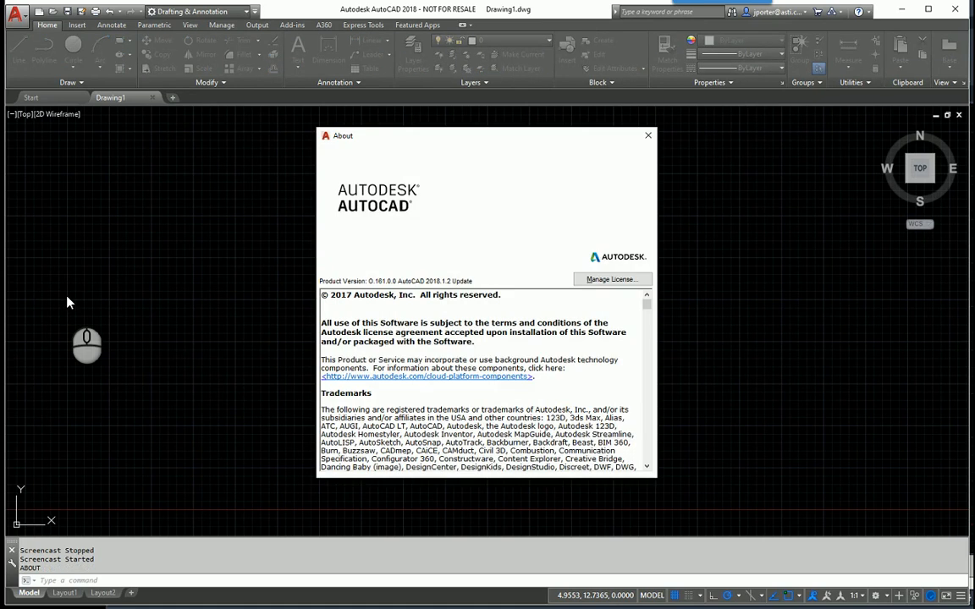
- Confirm a license type change for AutoCAD 2018 and close the About window
{"action": "left_click", "coordinate": [611, 279]}
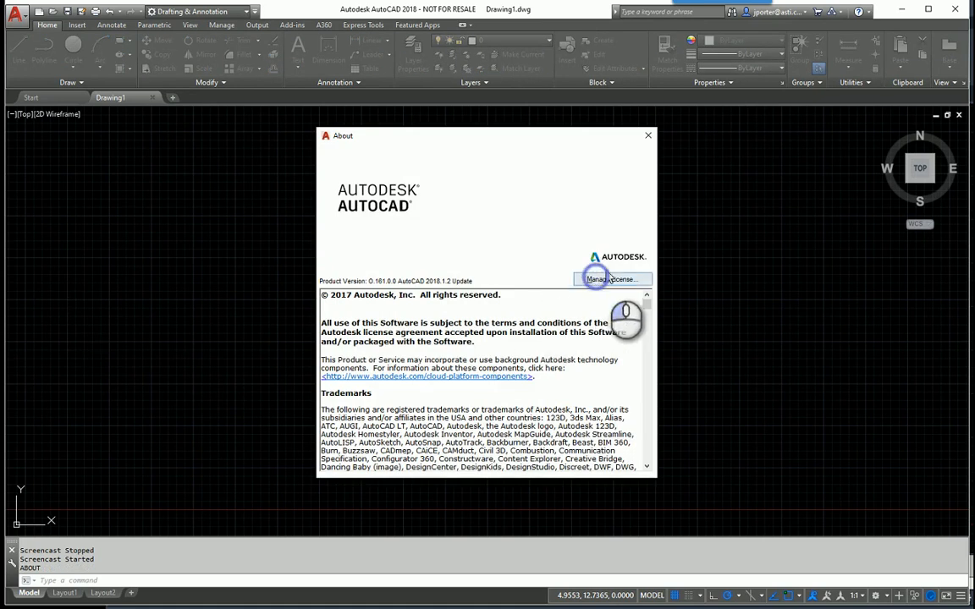
{"action": "left_click", "coordinate": [612, 279]}
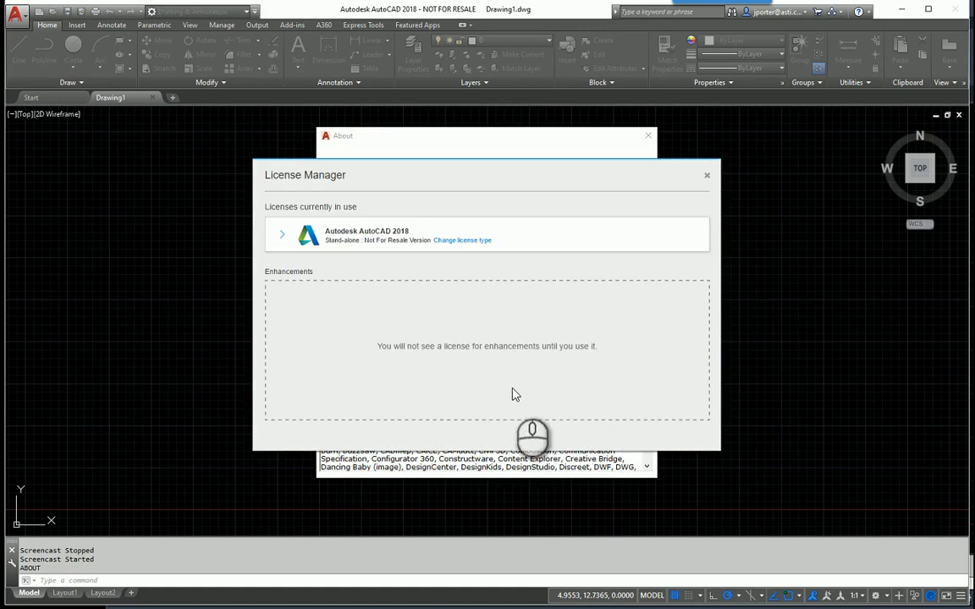
{"action": "mouse_move", "coordinate": [484, 413]}
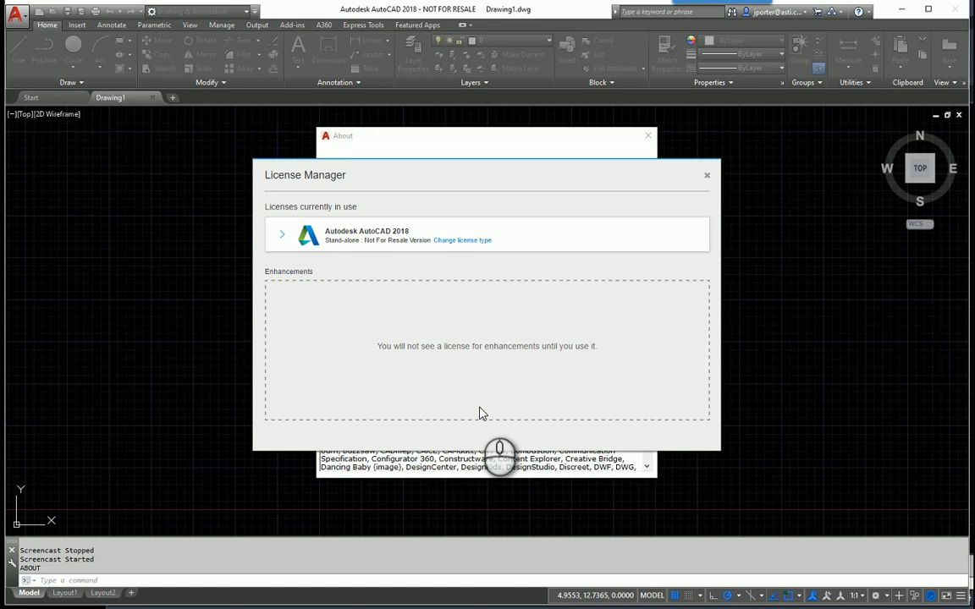
{"action": "mouse_move", "coordinate": [517, 421]}
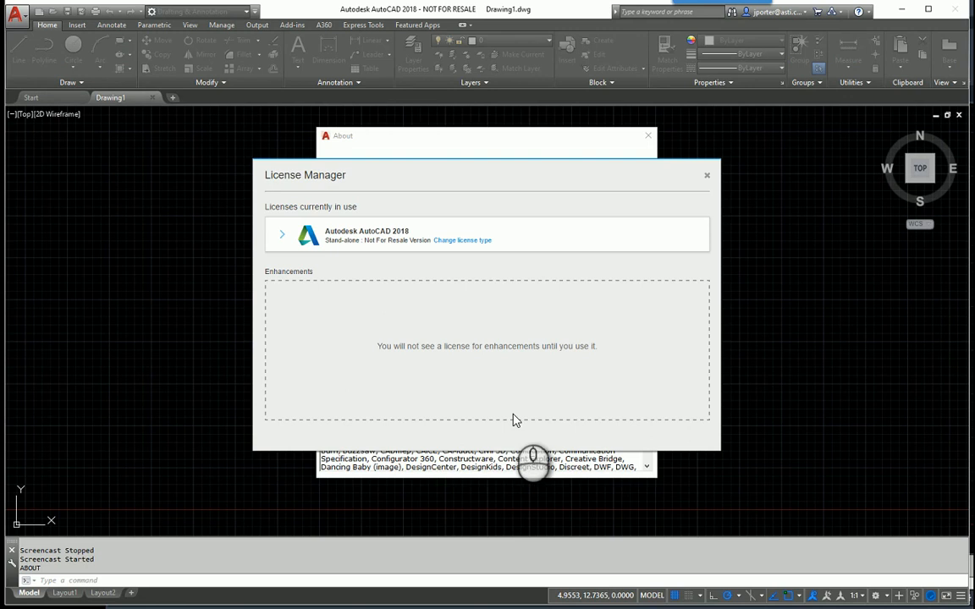
{"action": "mouse_move", "coordinate": [459, 262]}
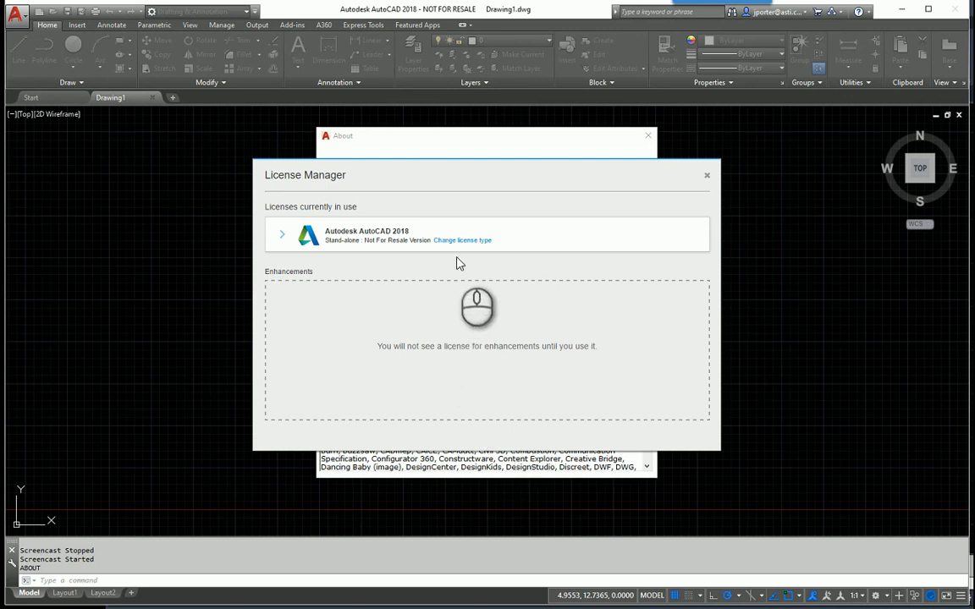
{"action": "left_click", "coordinate": [462, 240]}
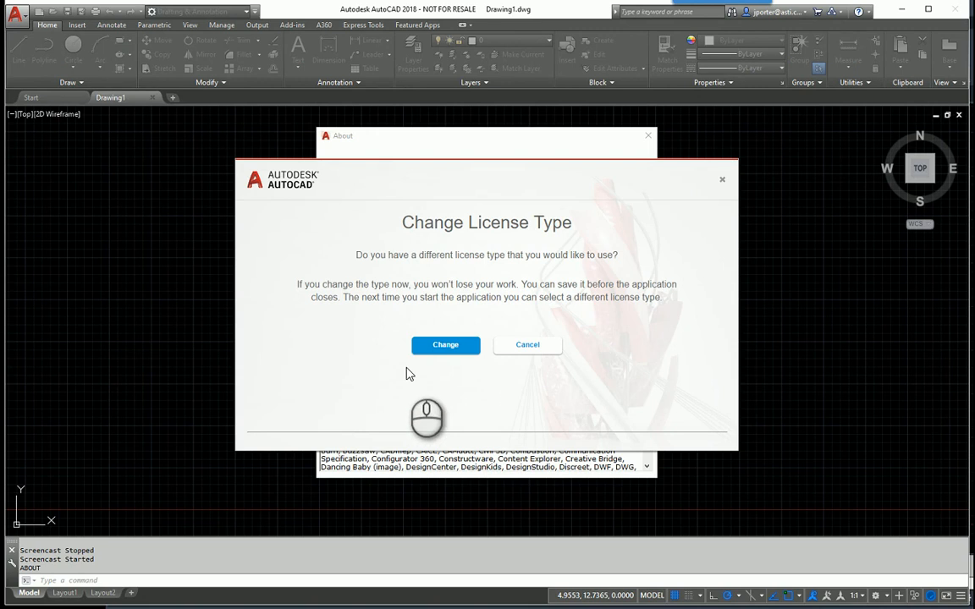
{"action": "left_click", "coordinate": [527, 345]}
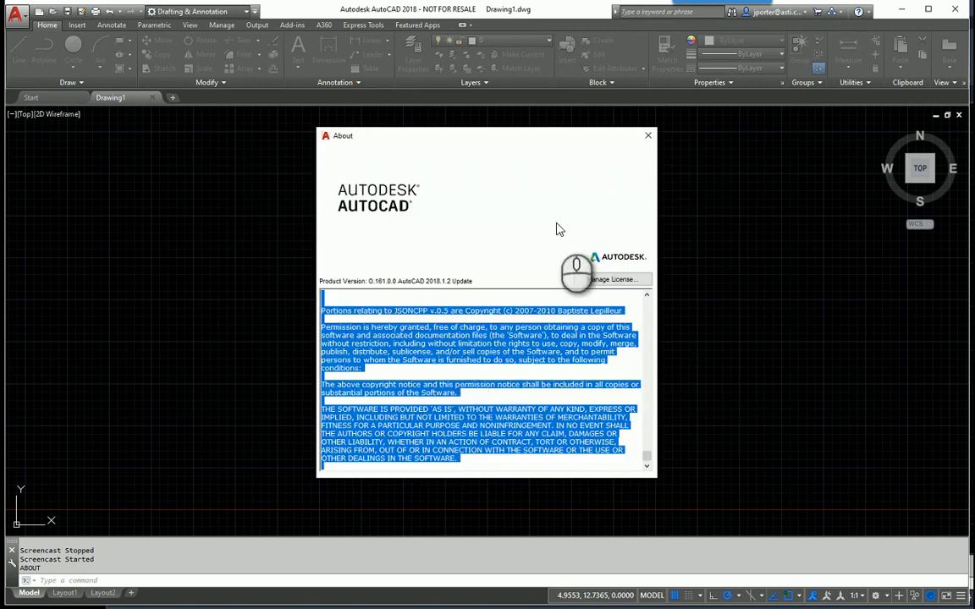
{"action": "left_click", "coordinate": [647, 135]}
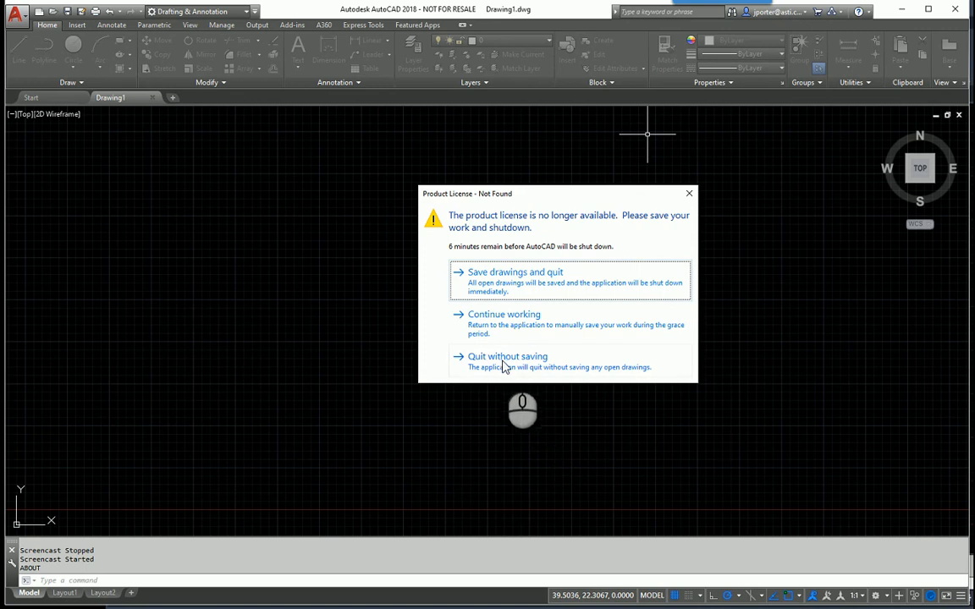
- Quit AutoCAD 2018 without saving from the Product License dialog
{"action": "left_click", "coordinate": [502, 314]}
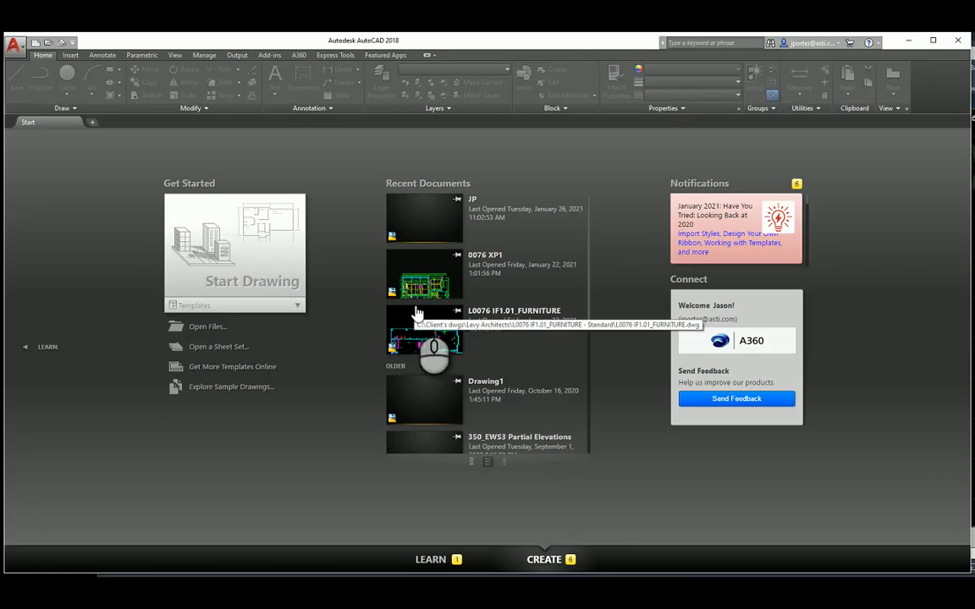
{"action": "mouse_move", "coordinate": [532, 344]}
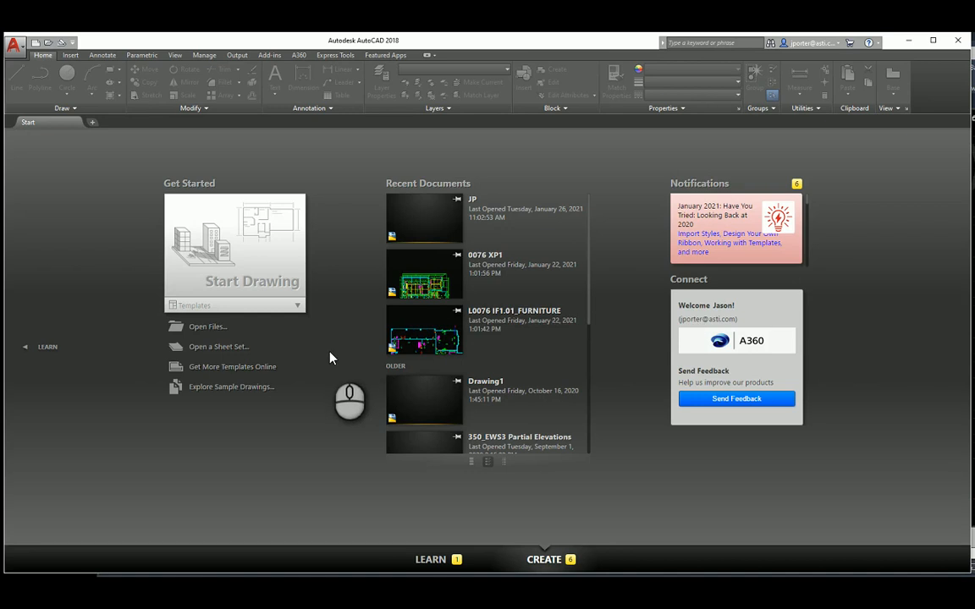
- Recheck AutoCAD 2018's license and Autodesk ID, then close License Manager and About
{"action": "left_click", "coordinate": [873, 41]}
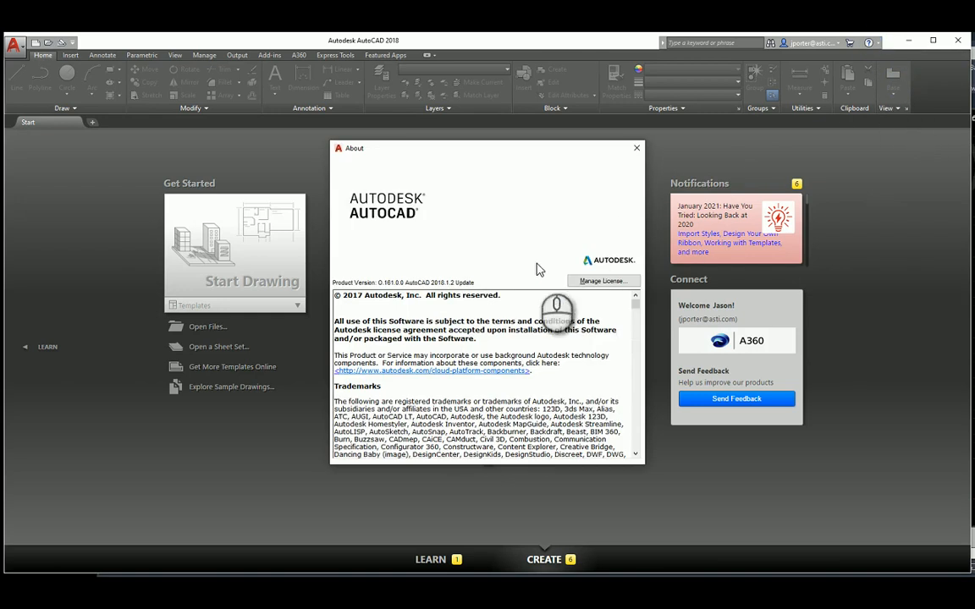
{"action": "left_click", "coordinate": [602, 281]}
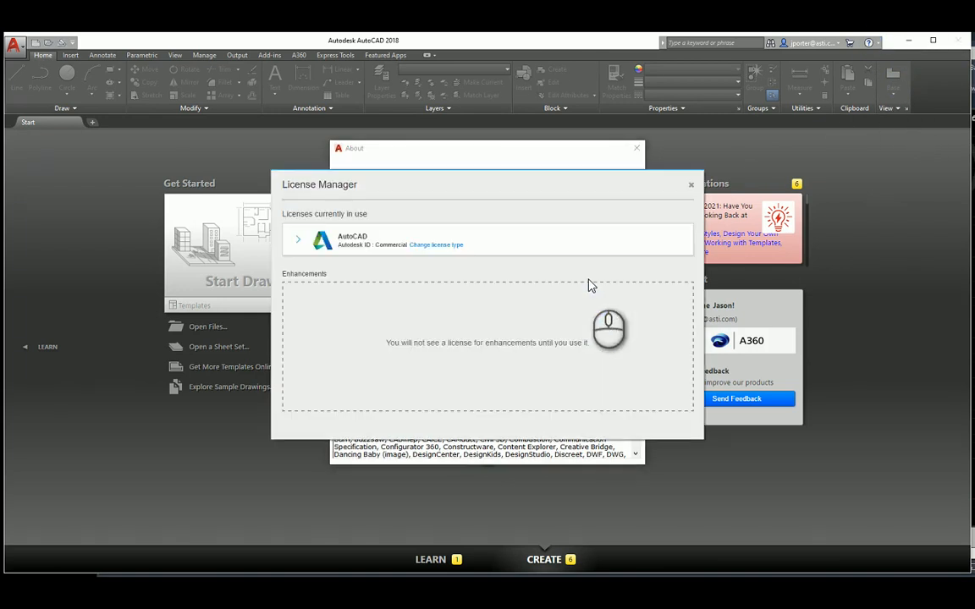
{"action": "left_click", "coordinate": [297, 239]}
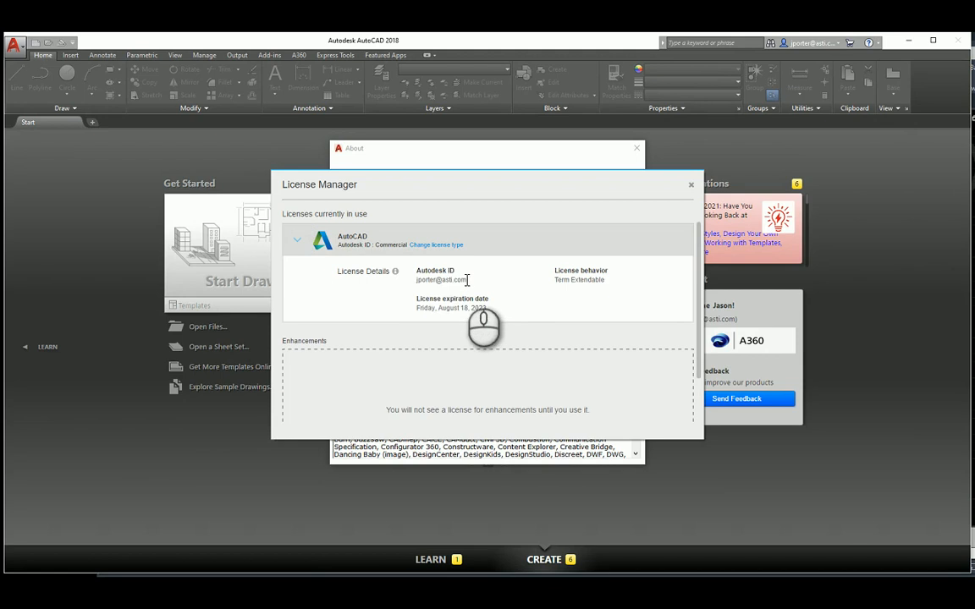
{"action": "left_click_drag", "start_coordinate": [416, 270], "coordinate": [470, 280]}
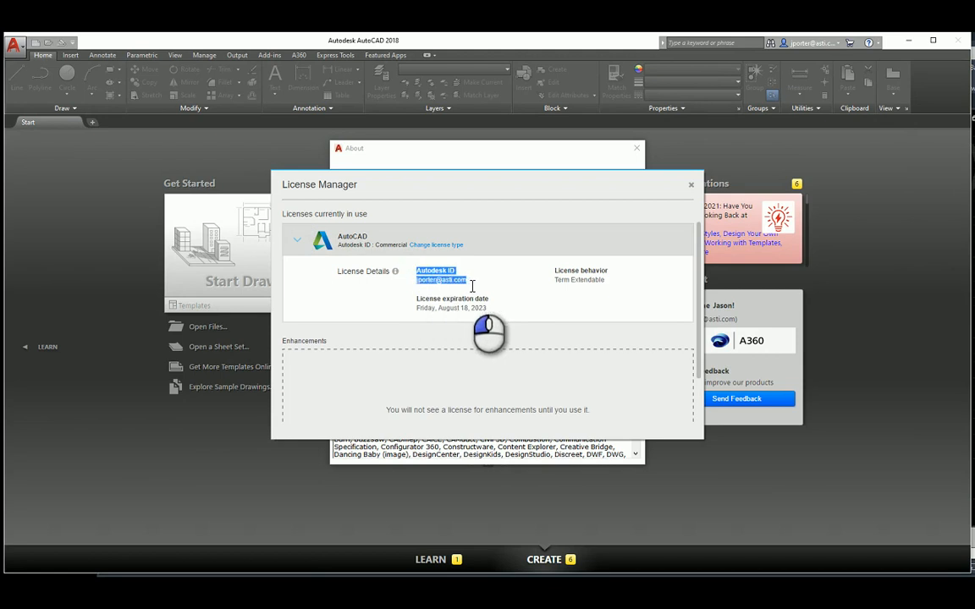
{"action": "left_click", "coordinate": [691, 185]}
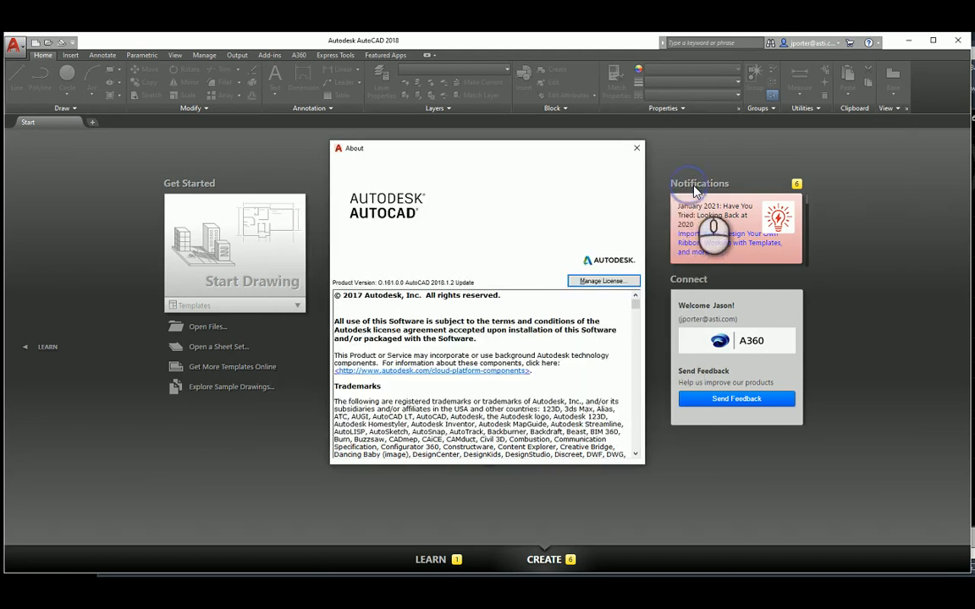
{"action": "left_click", "coordinate": [636, 148]}
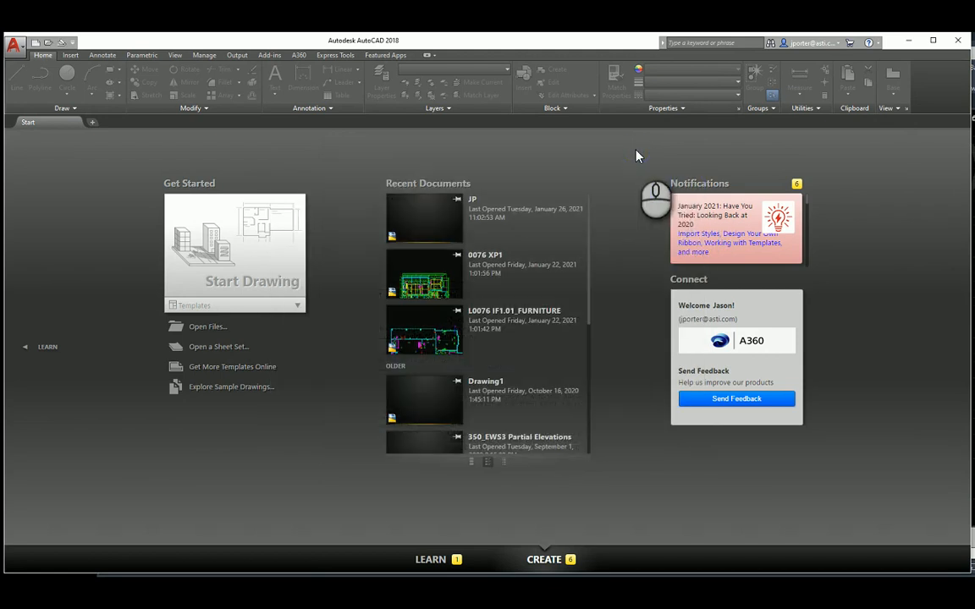
{"action": "mouse_move", "coordinate": [845, 128]}
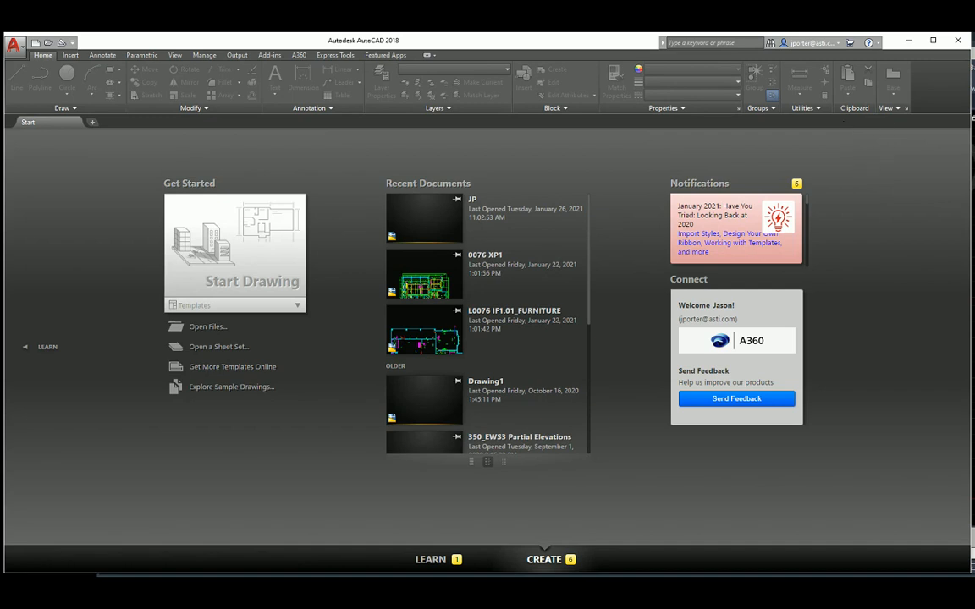
{"action": "mouse_move", "coordinate": [459, 369]}
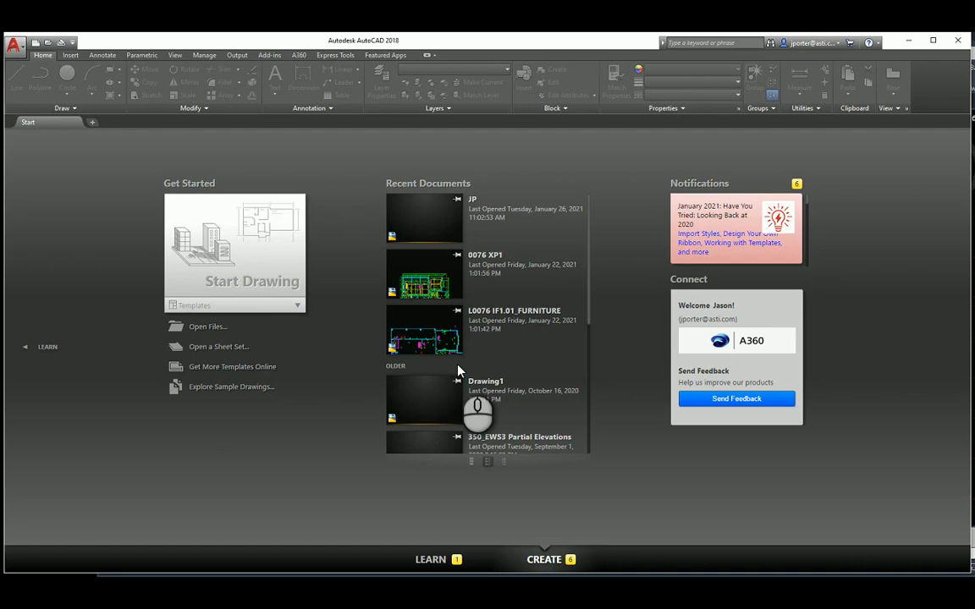
{"action": "mouse_move", "coordinate": [462, 366]}
{"action": "type", "text": "command"}
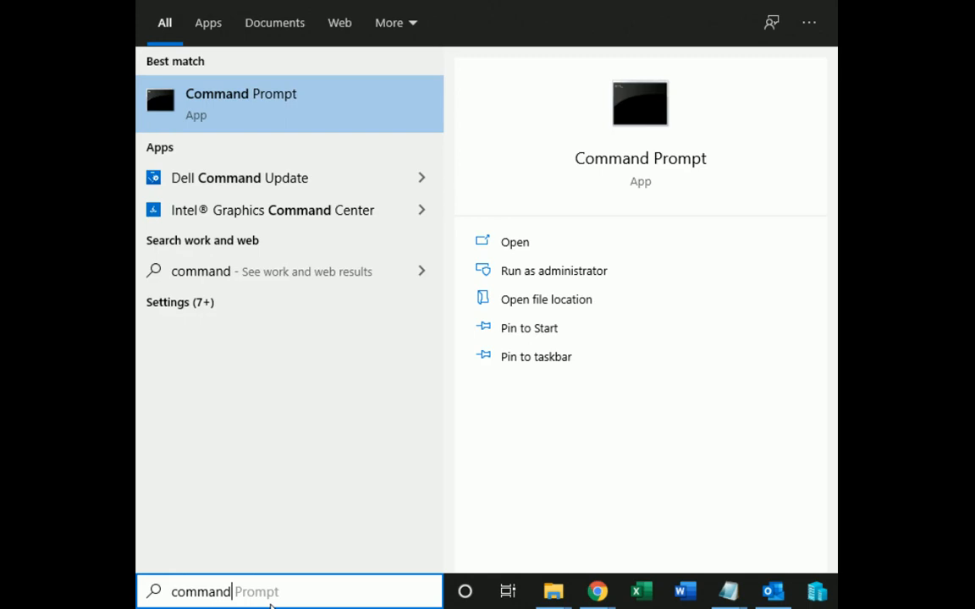
- Launch Command Prompt from the 'command' Start search results
{"action": "left_click", "coordinate": [241, 103]}
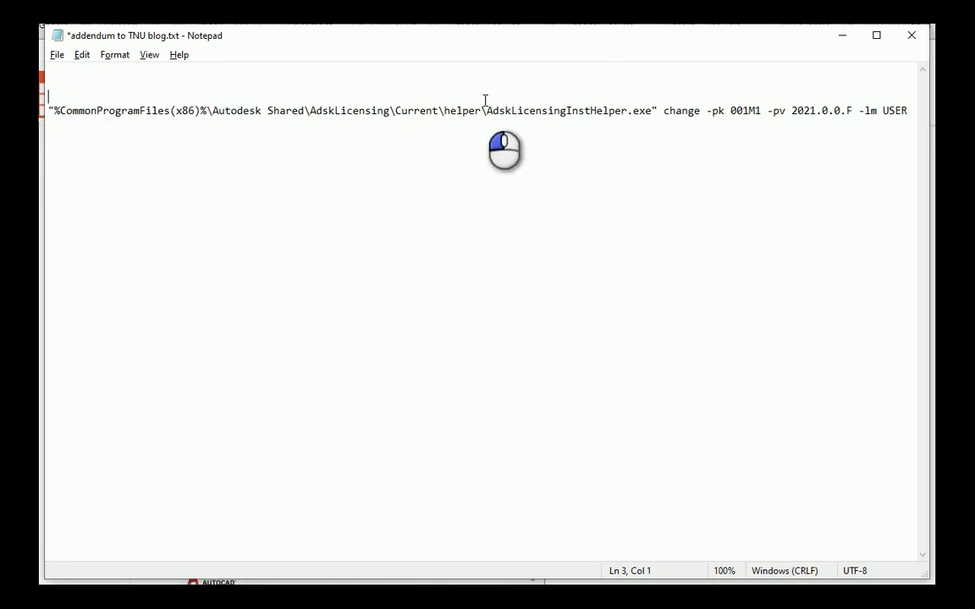
{"action": "left_click_drag", "start_coordinate": [51, 110], "coordinate": [907, 110]}
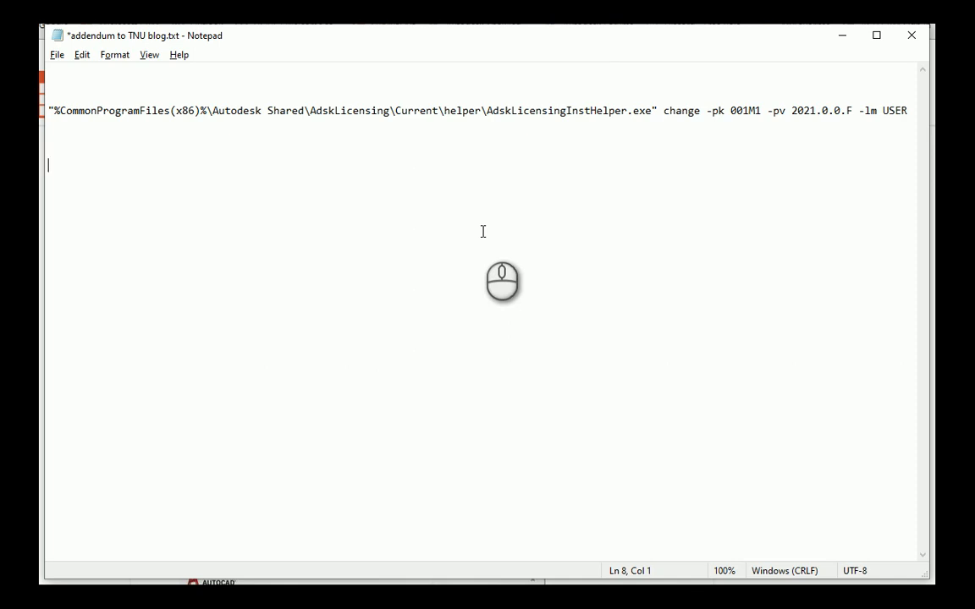
{"action": "mouse_move", "coordinate": [471, 220]}
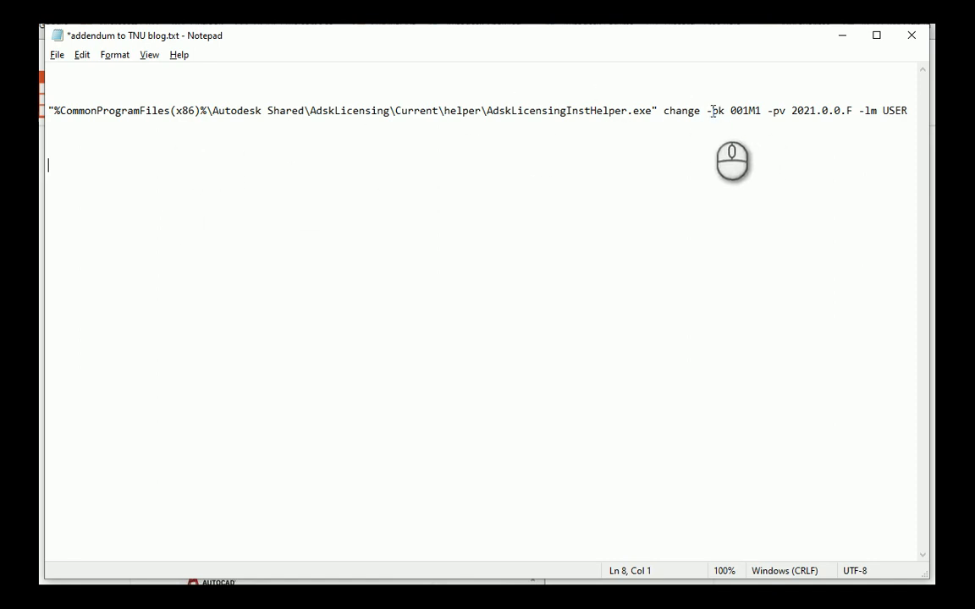
{"action": "left_click_drag", "start_coordinate": [709, 110], "coordinate": [761, 110]}
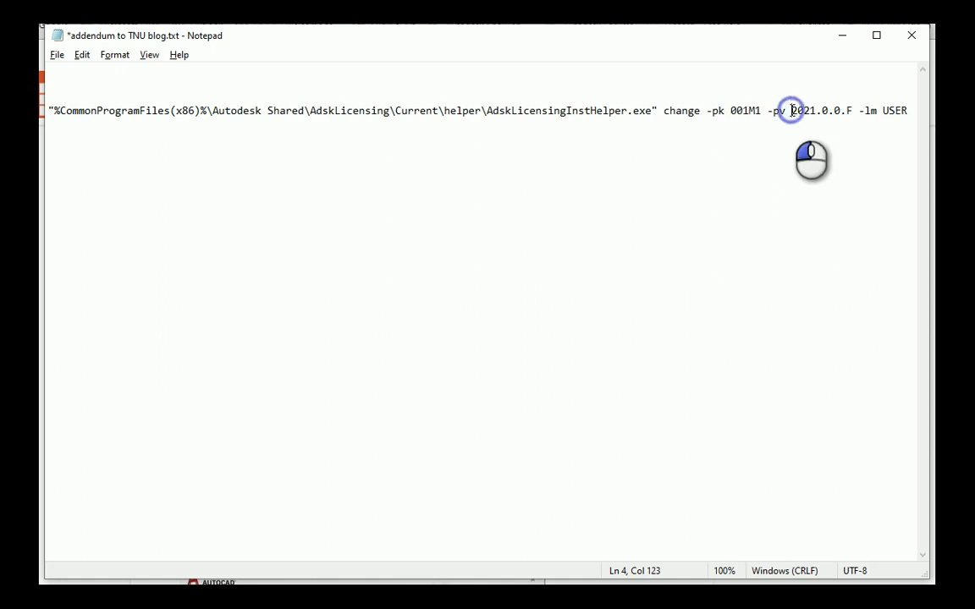
{"action": "double_click", "coordinate": [801, 110]}
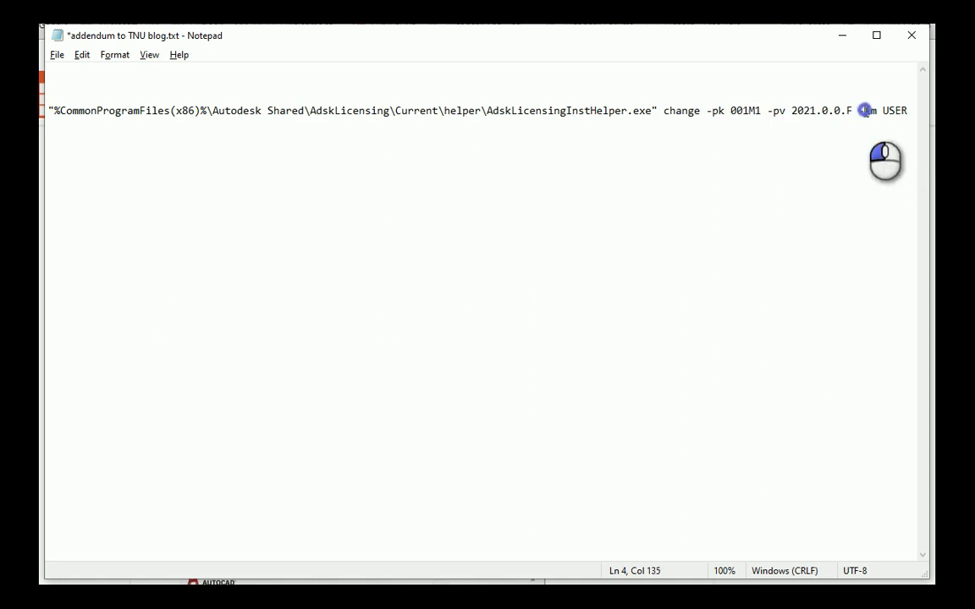
{"action": "left_click_drag", "start_coordinate": [864, 110], "coordinate": [912, 110]}
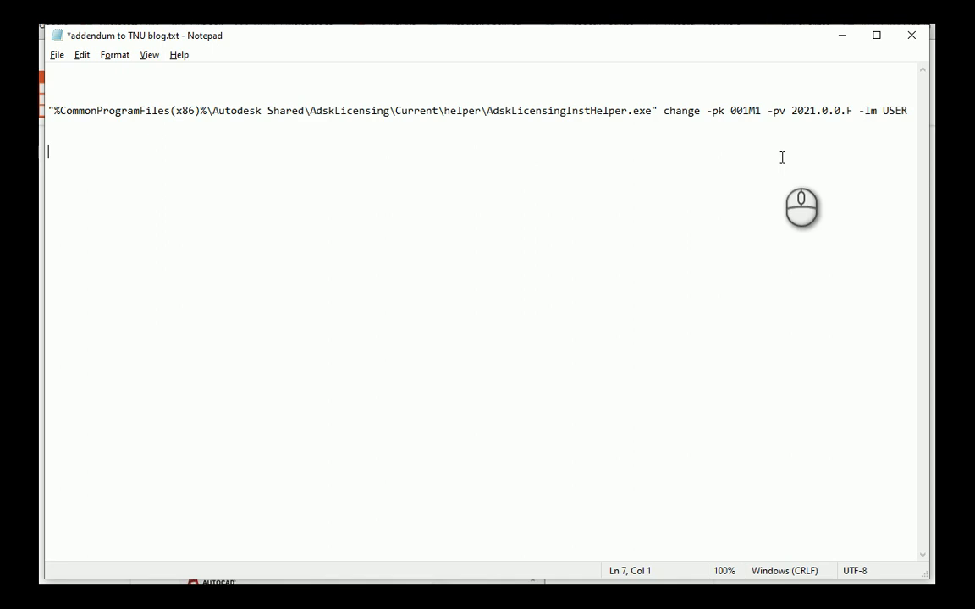
{"action": "double_click", "coordinate": [809, 110]}
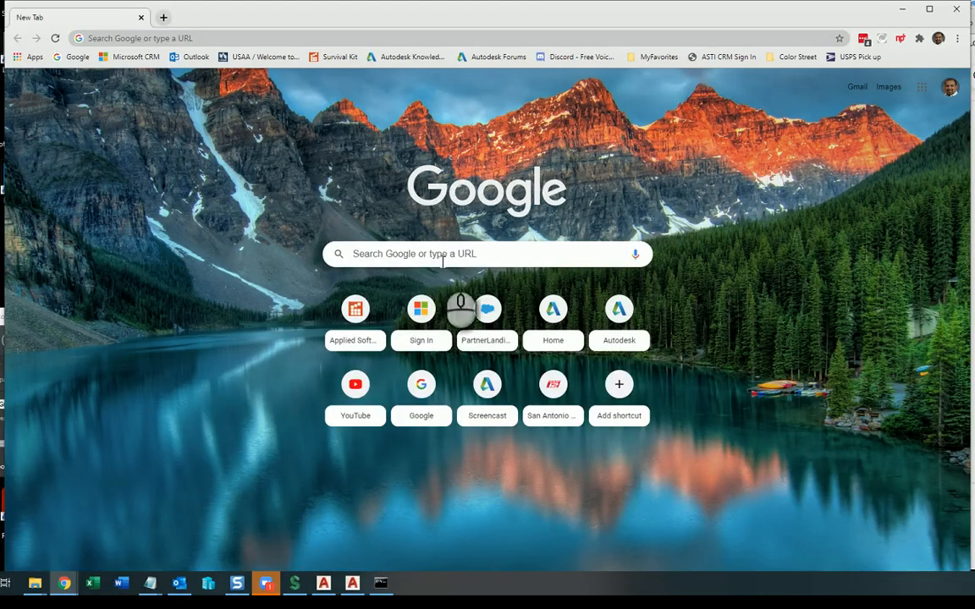
- Find the Autodesk 2020 product keys page and highlight AutoCAD 2020's key 001L1
{"action": "left_click", "coordinate": [486, 254]}
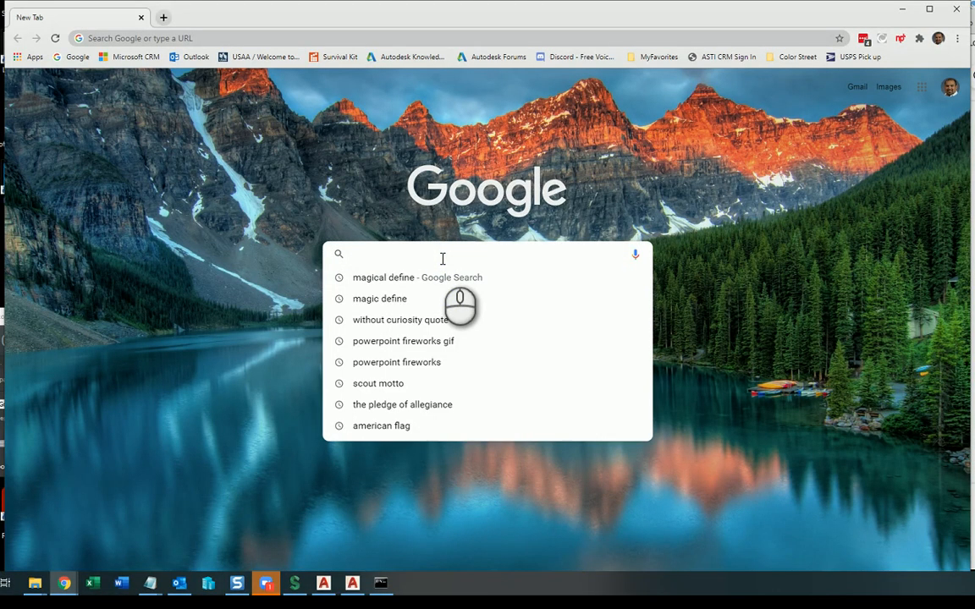
{"action": "type", "text": "autodesk recap specs"}
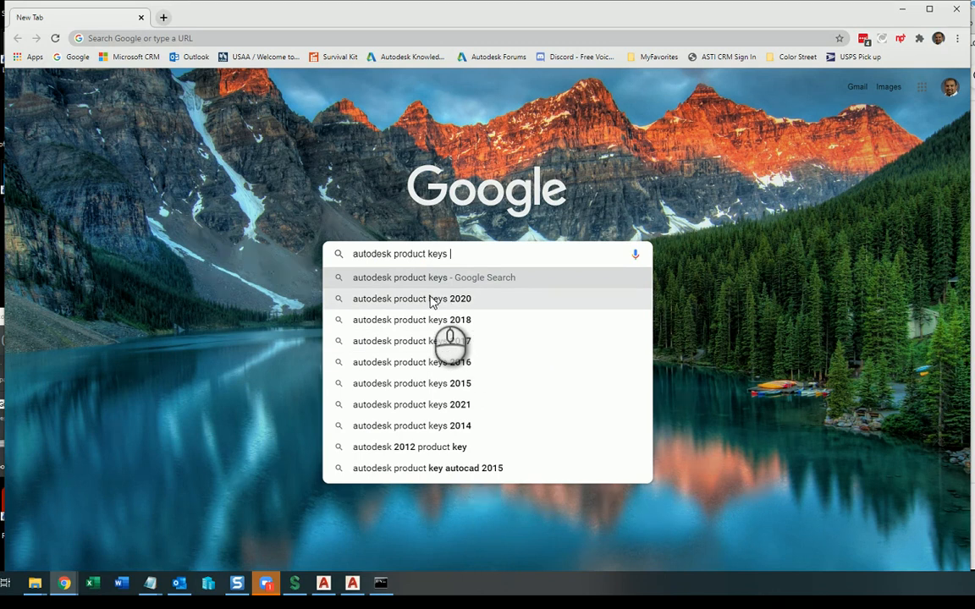
{"action": "left_click", "coordinate": [411, 298]}
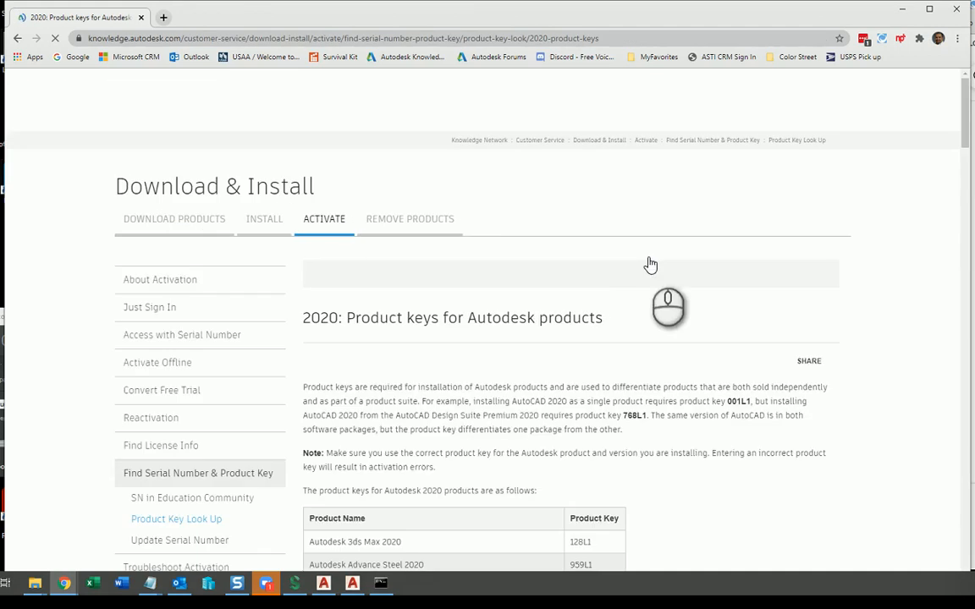
{"action": "scroll", "scroll_direction": "down", "scroll_amount": 3}
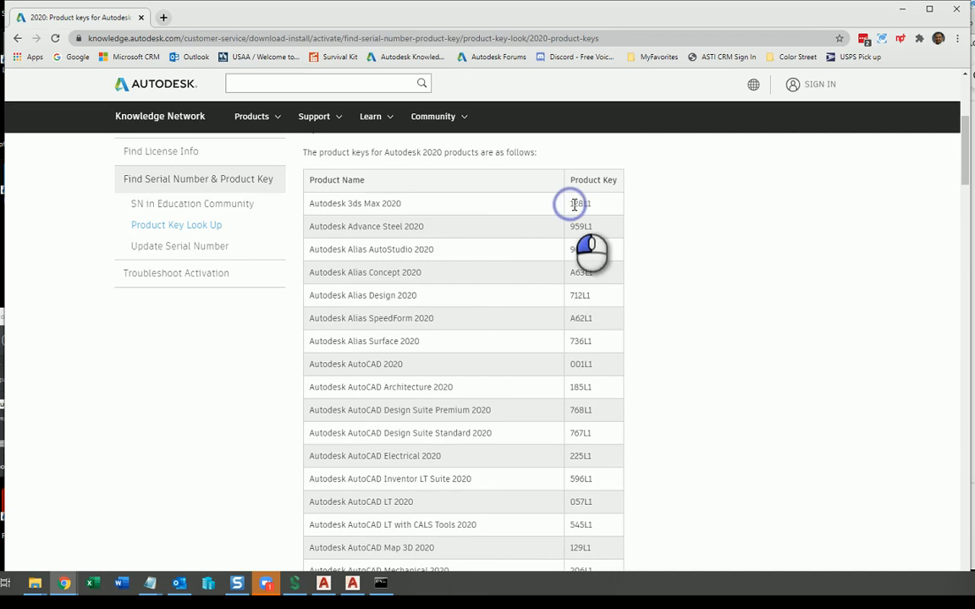
{"action": "double_click", "coordinate": [581, 204]}
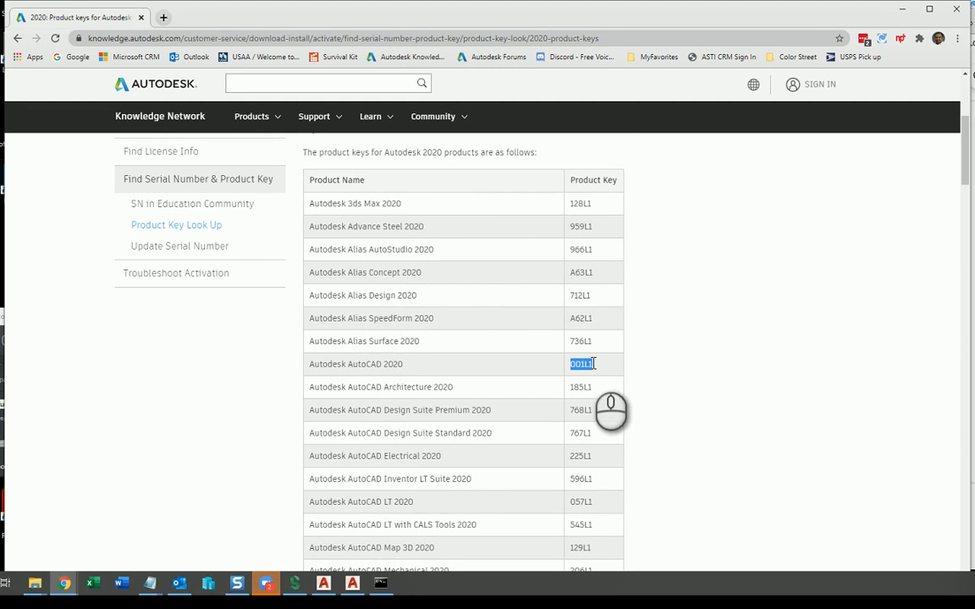
{"action": "mouse_move", "coordinate": [539, 386]}
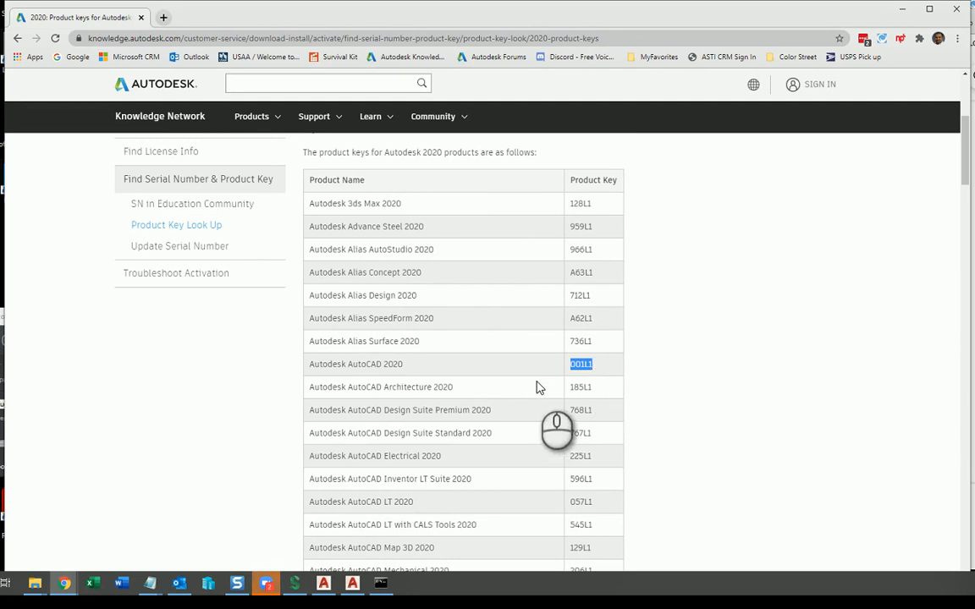
{"action": "mouse_move", "coordinate": [535, 385]}
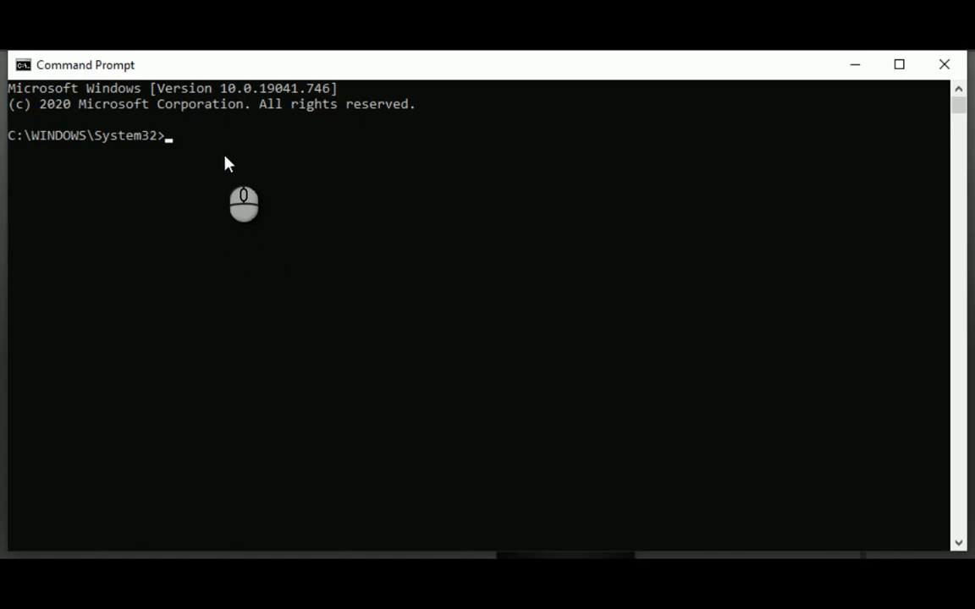
- Paste the AdskLicensingInstHelper change command with -pk 001M1 -pv 2021.0.0.F -lm USER
{"action": "left_click", "coordinate": [218, 151]}
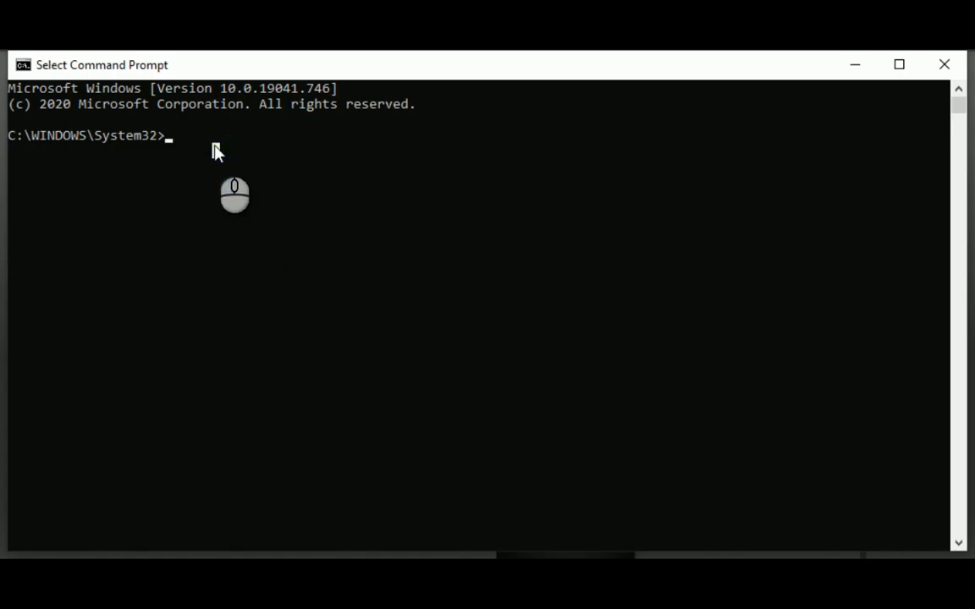
{"action": "type", "text": "\"%CommonProgramFiles(x86)%\\Autodesk Shared\\AdskLicensing\\Current\\helper\\AdskLicensingInstHelper.exe\" change -pk 001M1 -pv 2021.0.0.F -lm USER"}
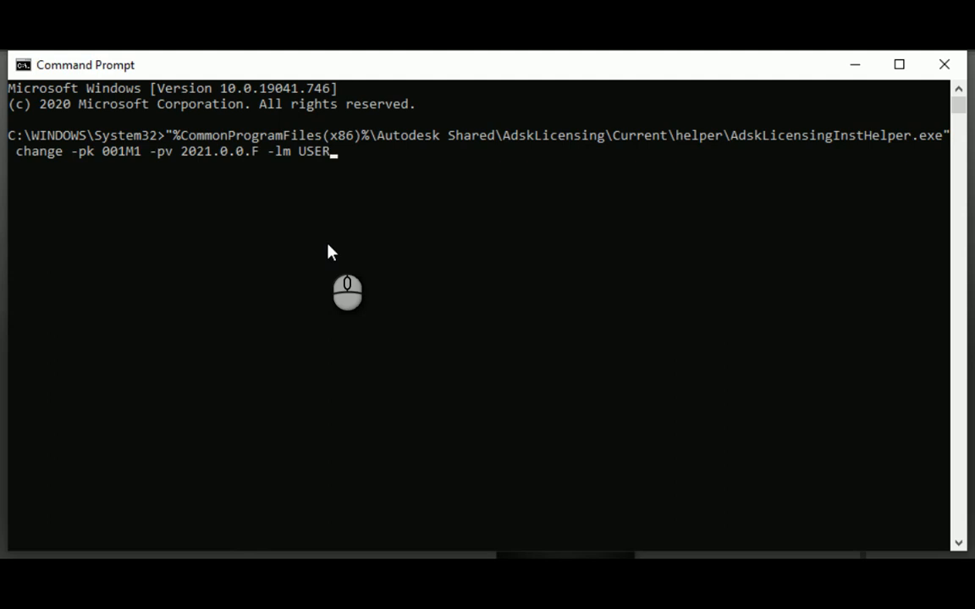
{"action": "mouse_move", "coordinate": [944, 64]}
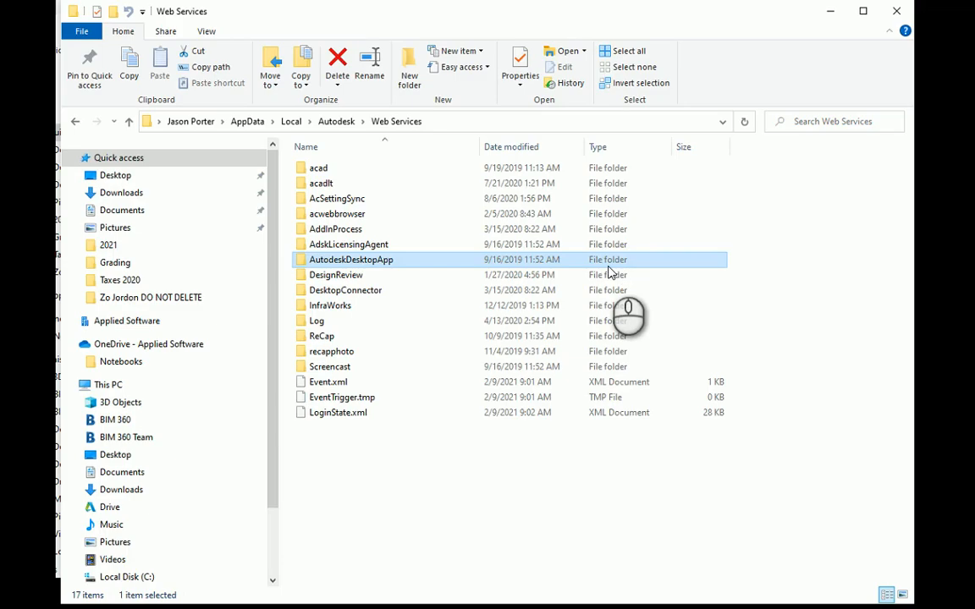
{"action": "mouse_move", "coordinate": [725, 264]}
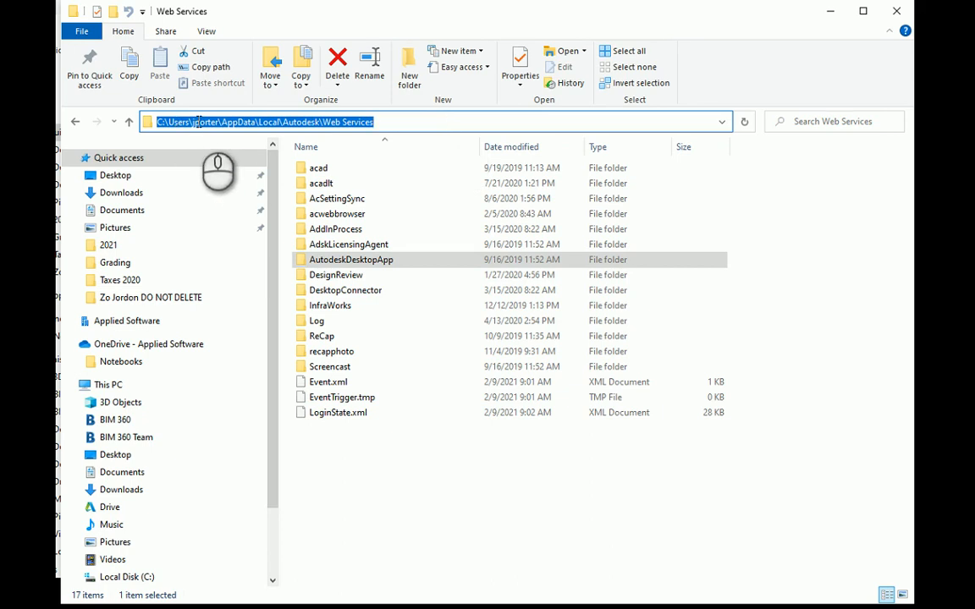
- Inspect the Web Services folder path, picking out the user account and AppData parts
{"action": "left_click", "coordinate": [209, 121]}
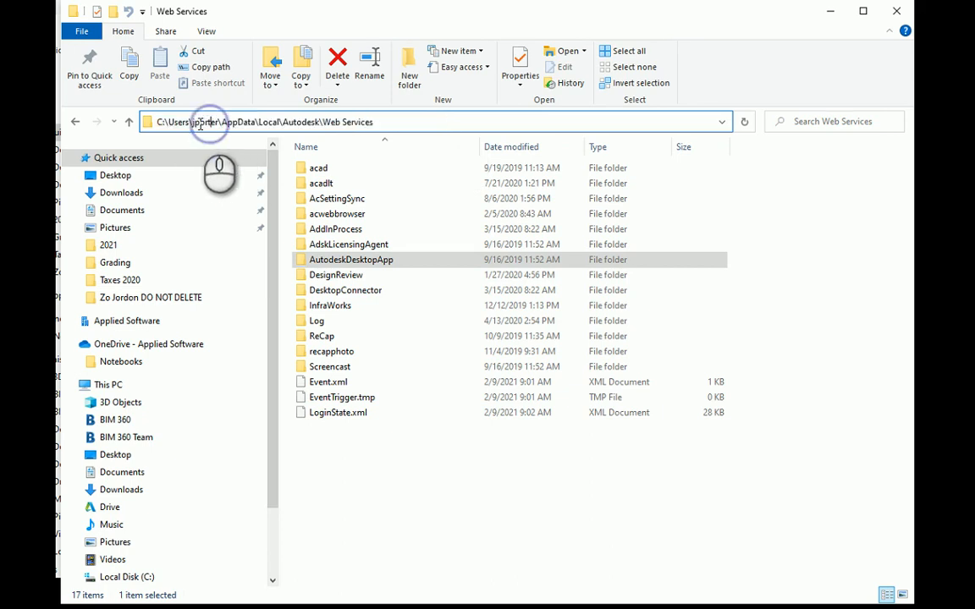
{"action": "double_click", "coordinate": [205, 122]}
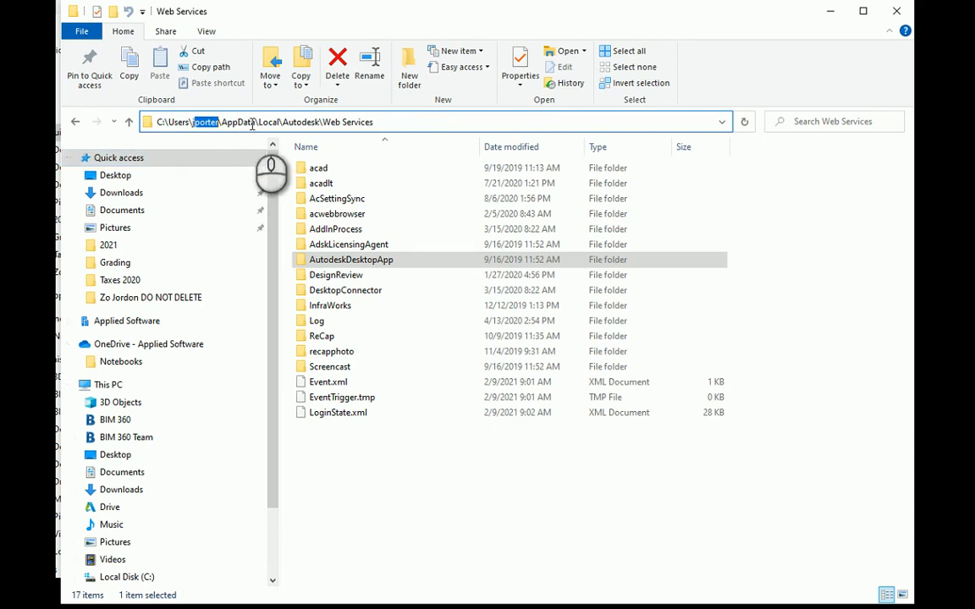
{"action": "mouse_move", "coordinate": [362, 174]}
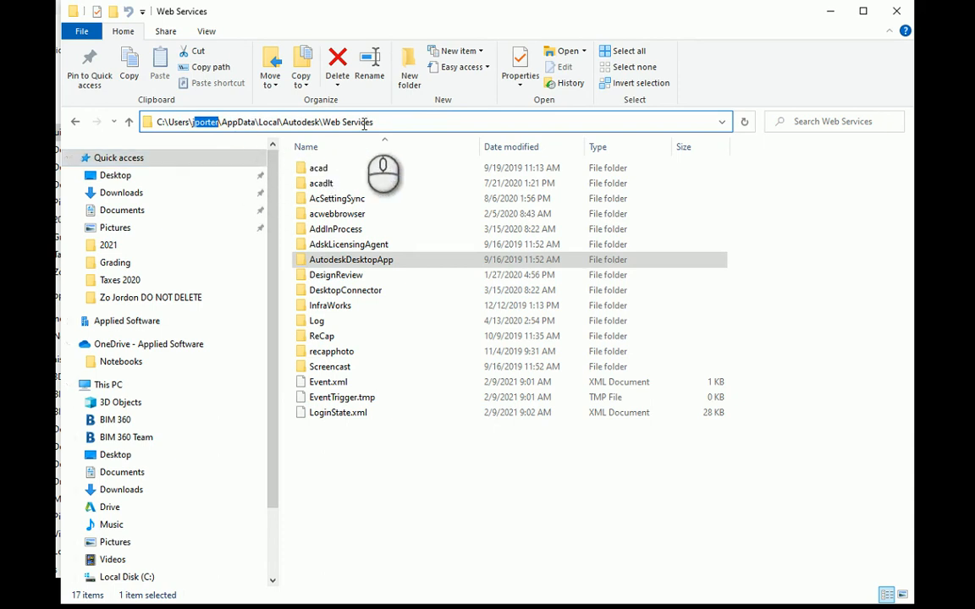
{"action": "mouse_move", "coordinate": [239, 174]}
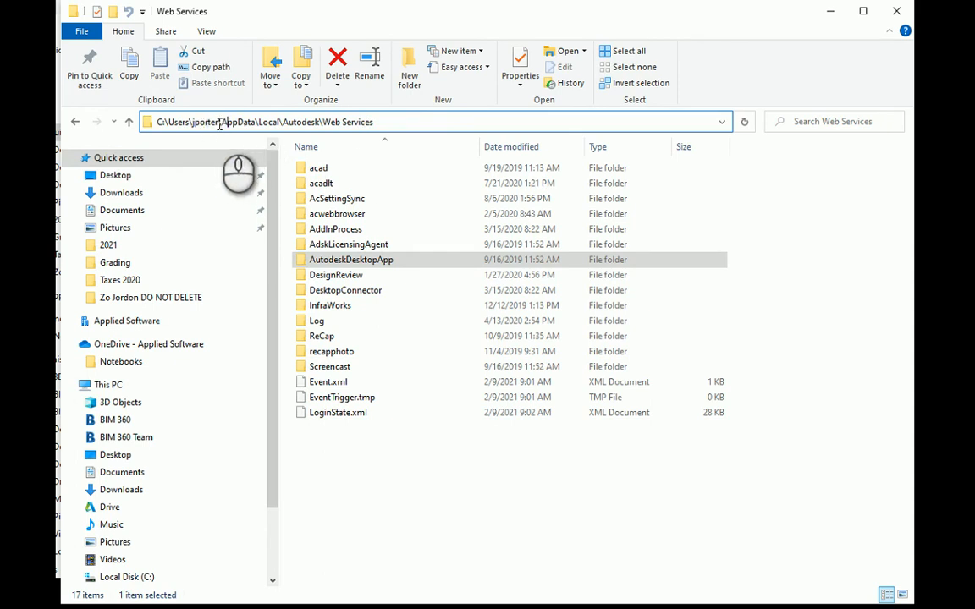
{"action": "double_click", "coordinate": [239, 122]}
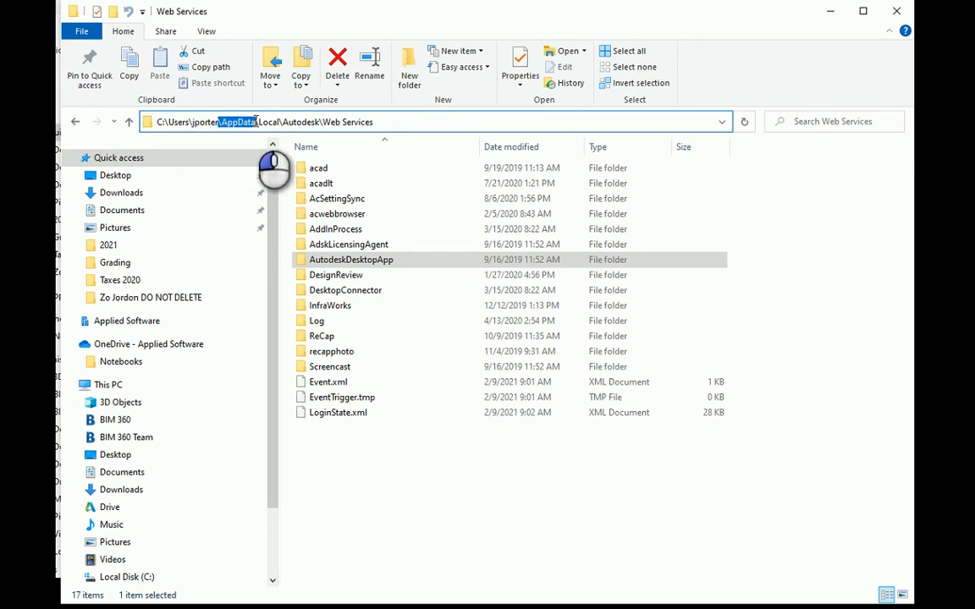
{"action": "mouse_move", "coordinate": [190, 175]}
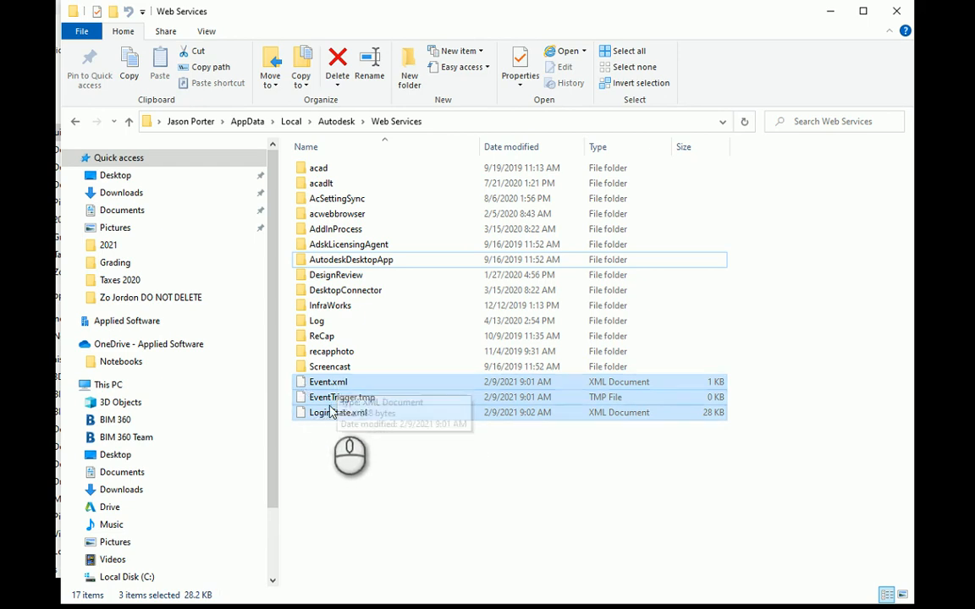
{"action": "mouse_move", "coordinate": [367, 421]}
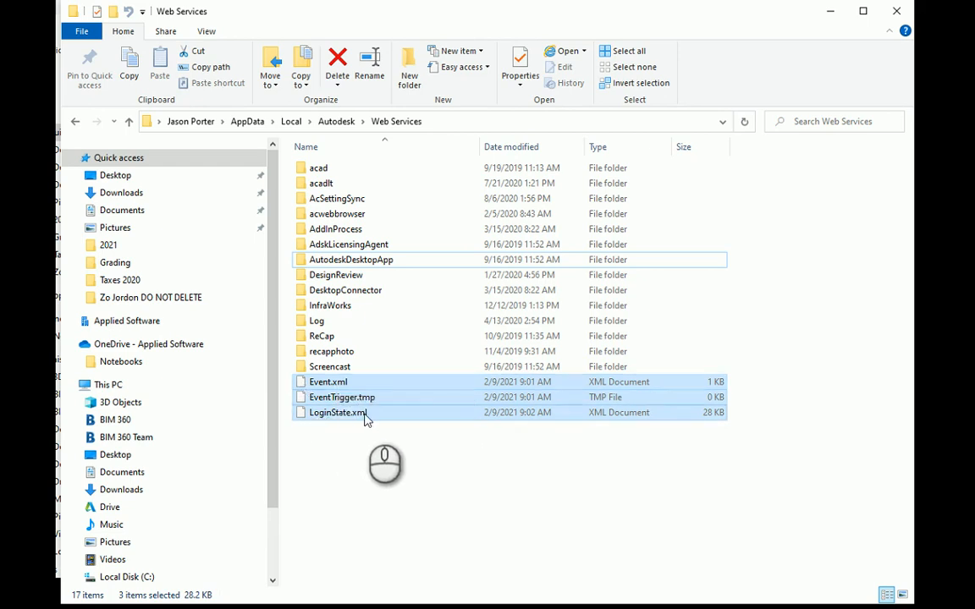
{"action": "mouse_move", "coordinate": [364, 419]}
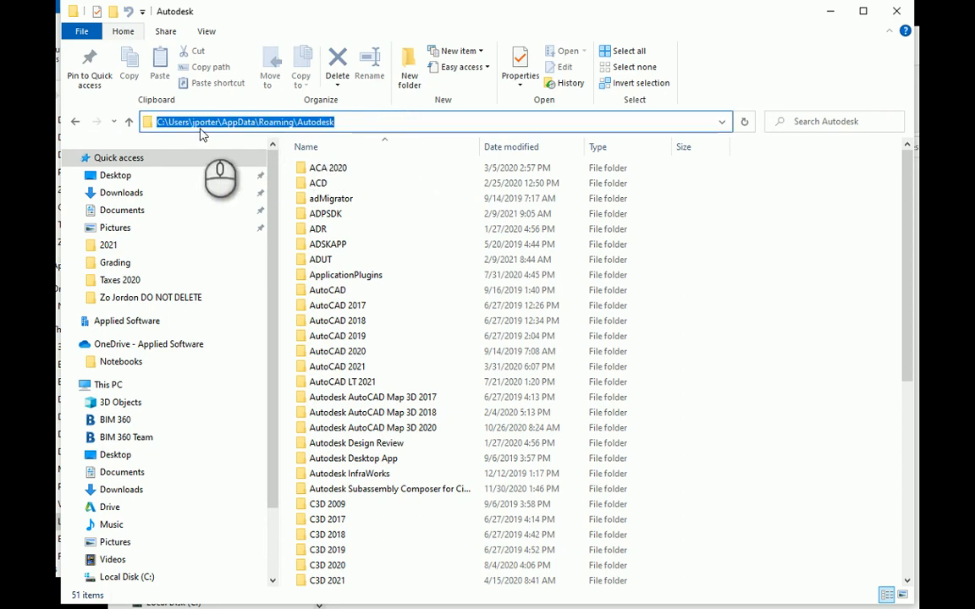
{"action": "mouse_move", "coordinate": [245, 135]}
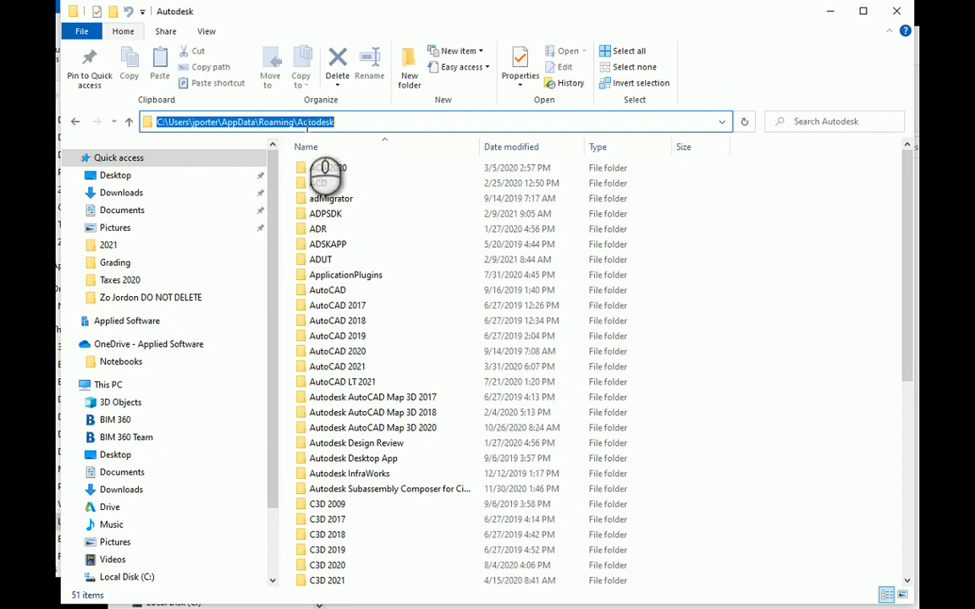
- Select the ADUT folder in Roaming\Autodesk and bring up its context menu
{"action": "left_click", "coordinate": [322, 259]}
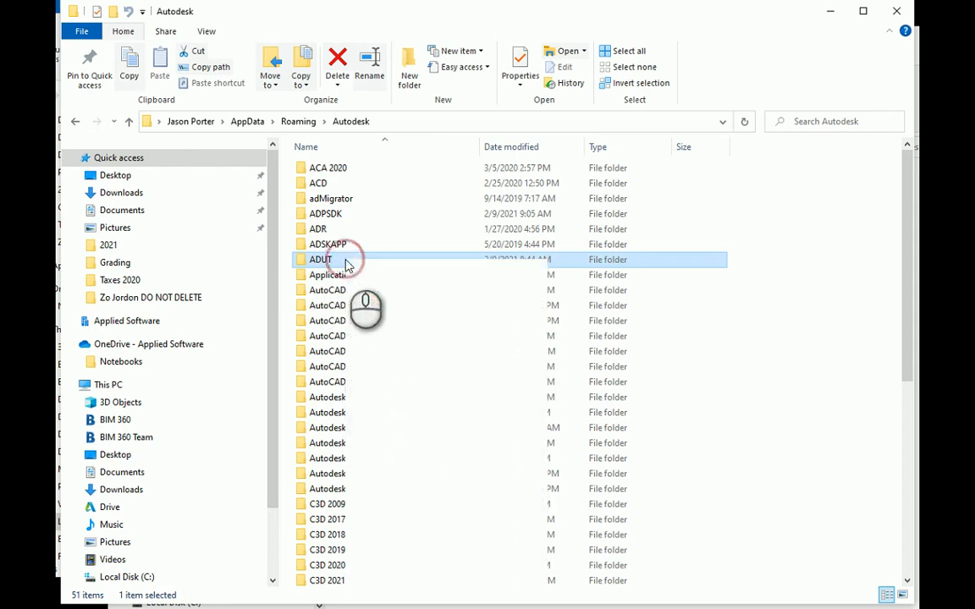
{"action": "right_click", "coordinate": [320, 259]}
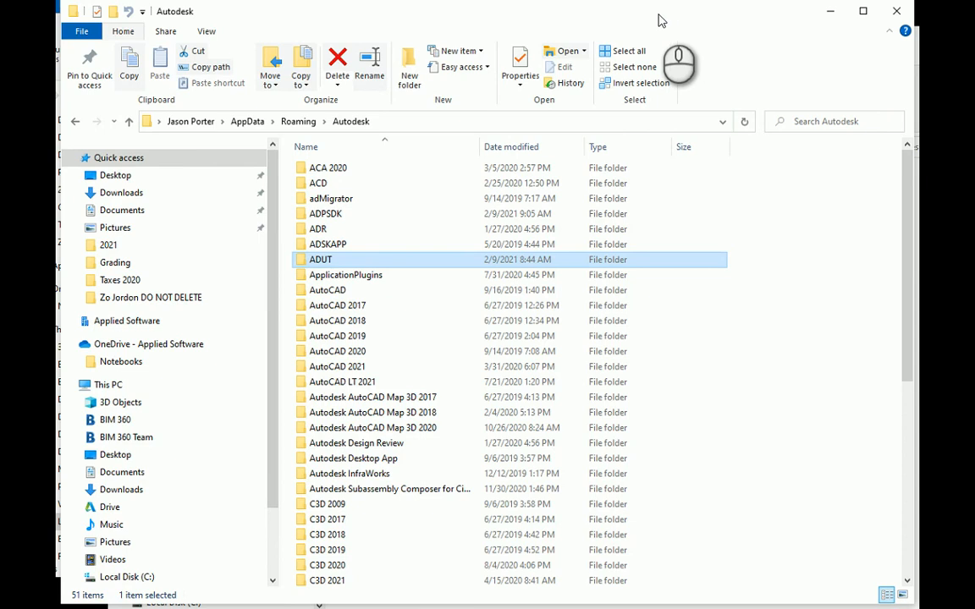
{"action": "mouse_move", "coordinate": [237, 30]}
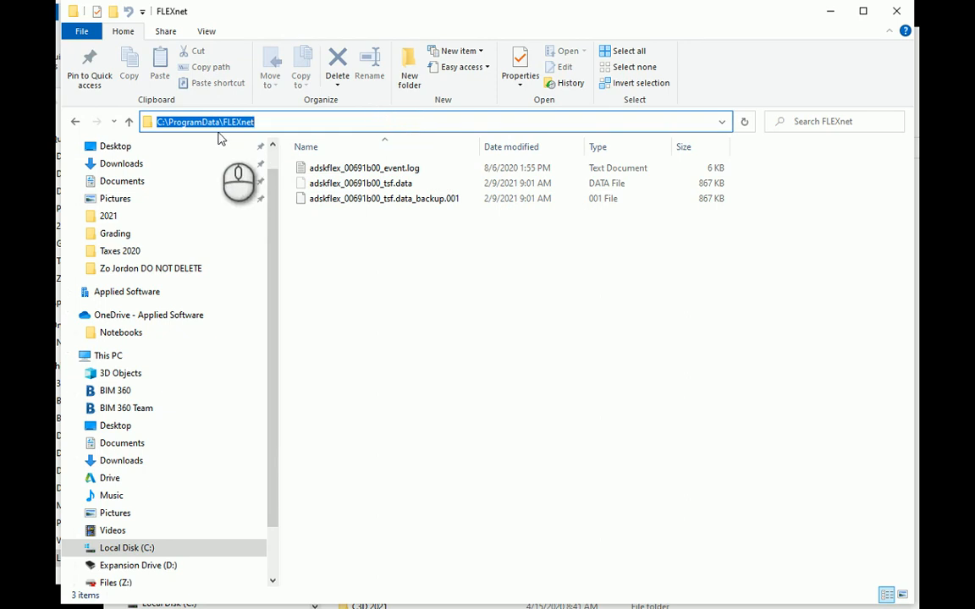
{"action": "mouse_move", "coordinate": [264, 164]}
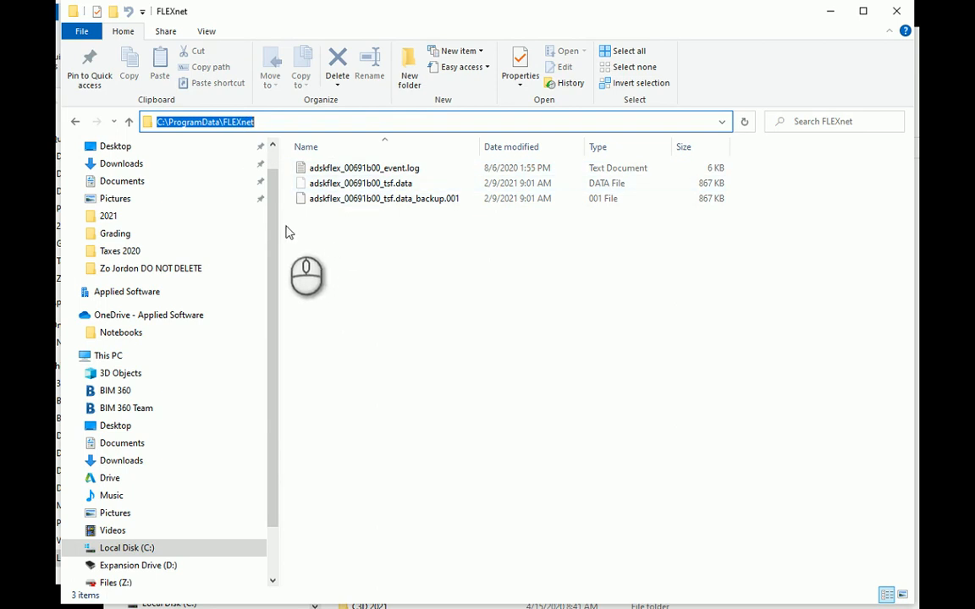
{"action": "mouse_move", "coordinate": [341, 198]}
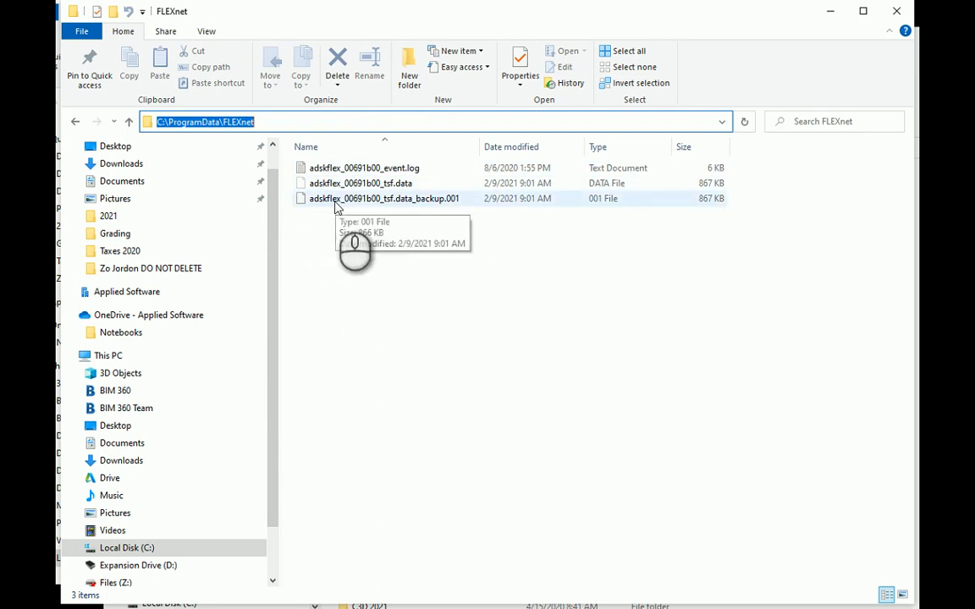
{"action": "mouse_move", "coordinate": [347, 183]}
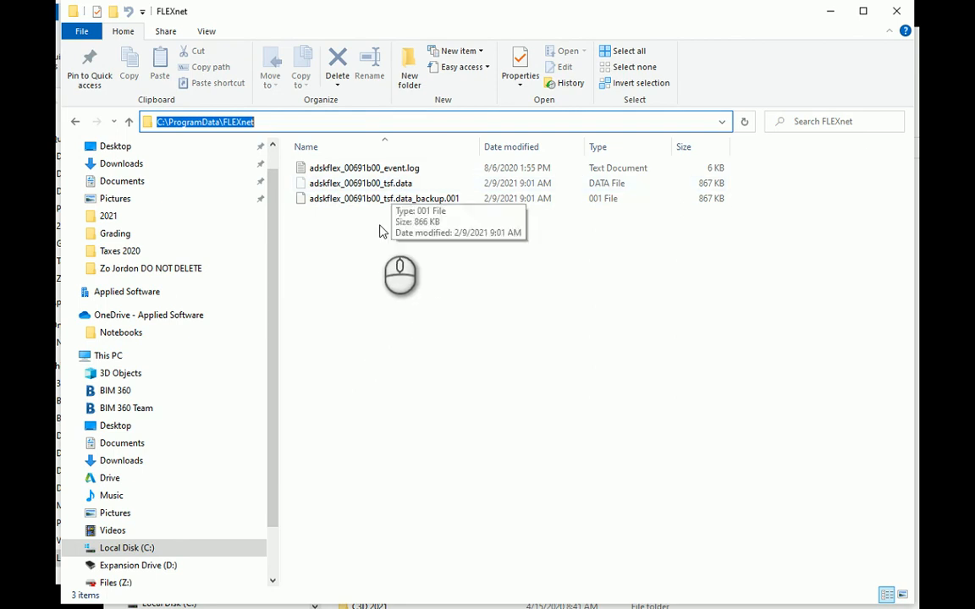
{"action": "mouse_move", "coordinate": [381, 231]}
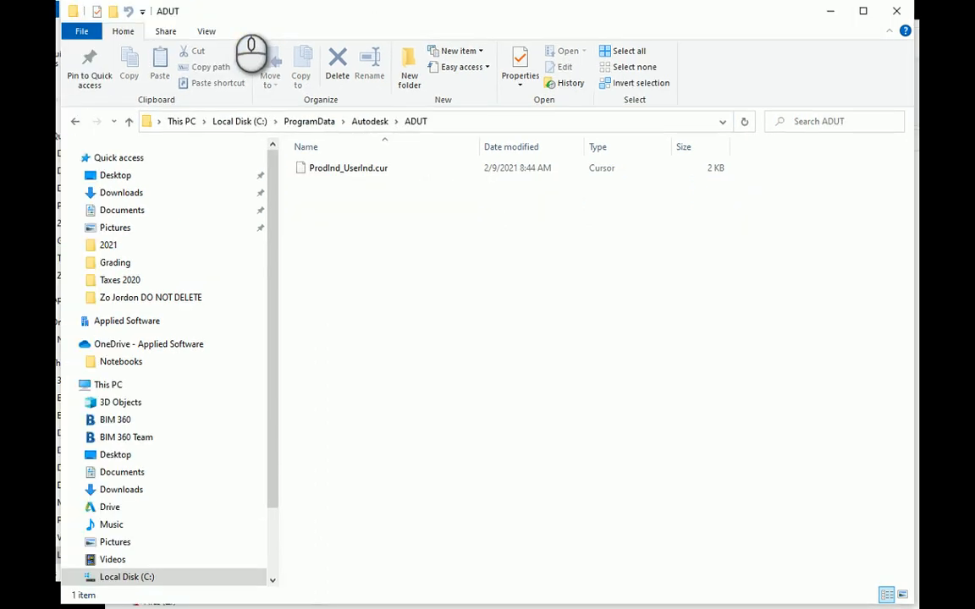
- Go up to ProgramData\Autodesk, then select ADUT and bring up its context menu
{"action": "left_click", "coordinate": [508, 122]}
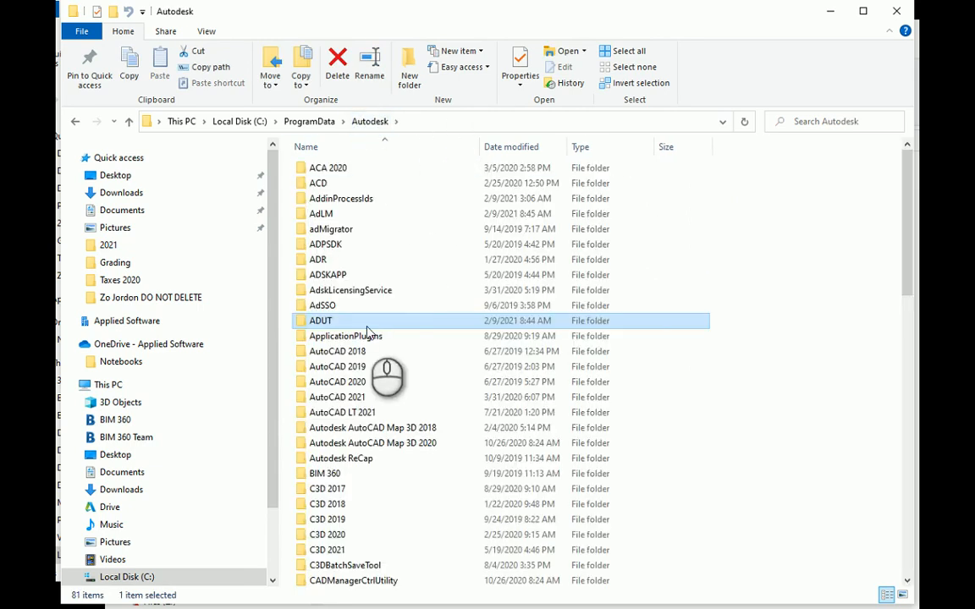
{"action": "left_click", "coordinate": [319, 320]}
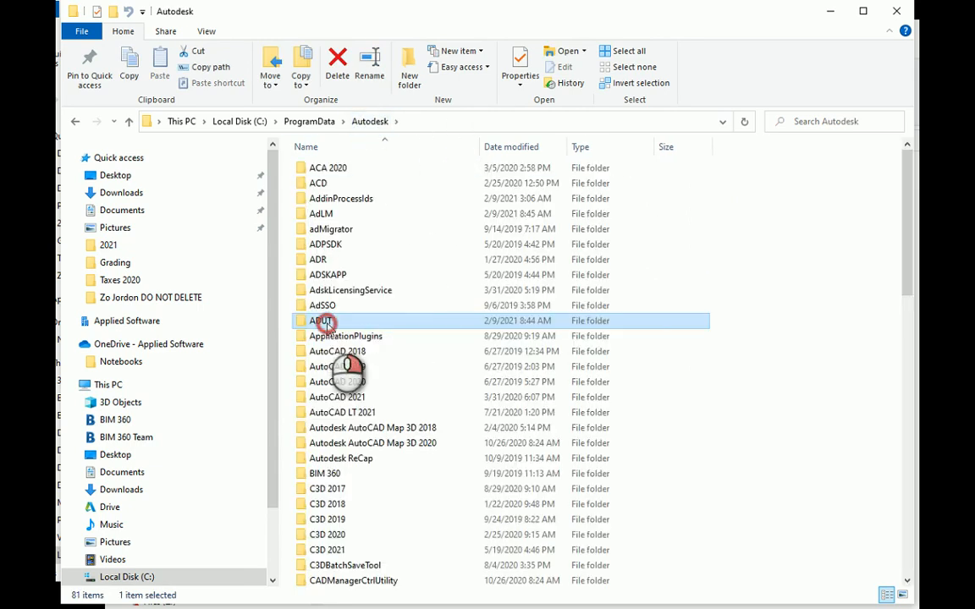
{"action": "right_click", "coordinate": [326, 321]}
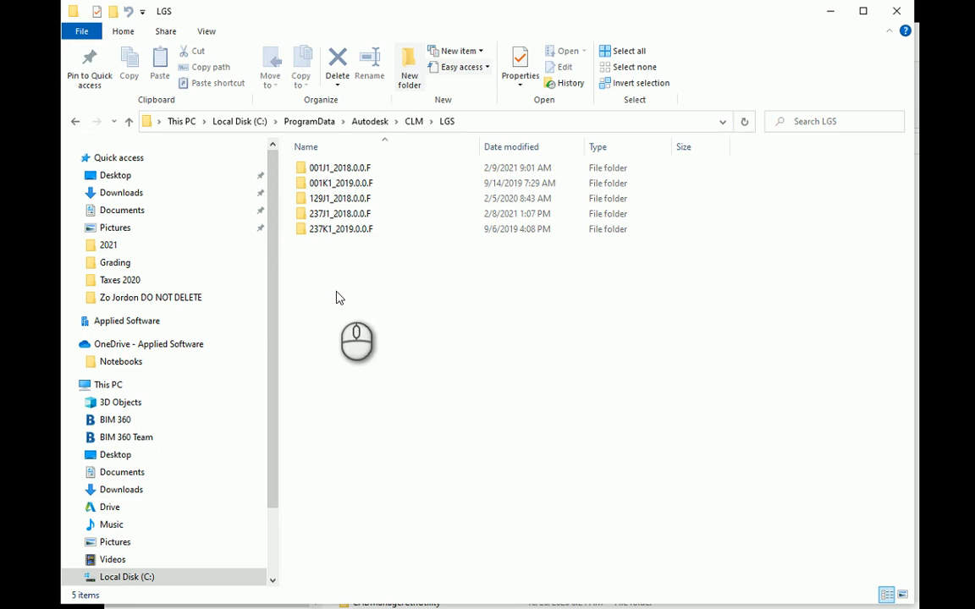
{"action": "mouse_move", "coordinate": [329, 246]}
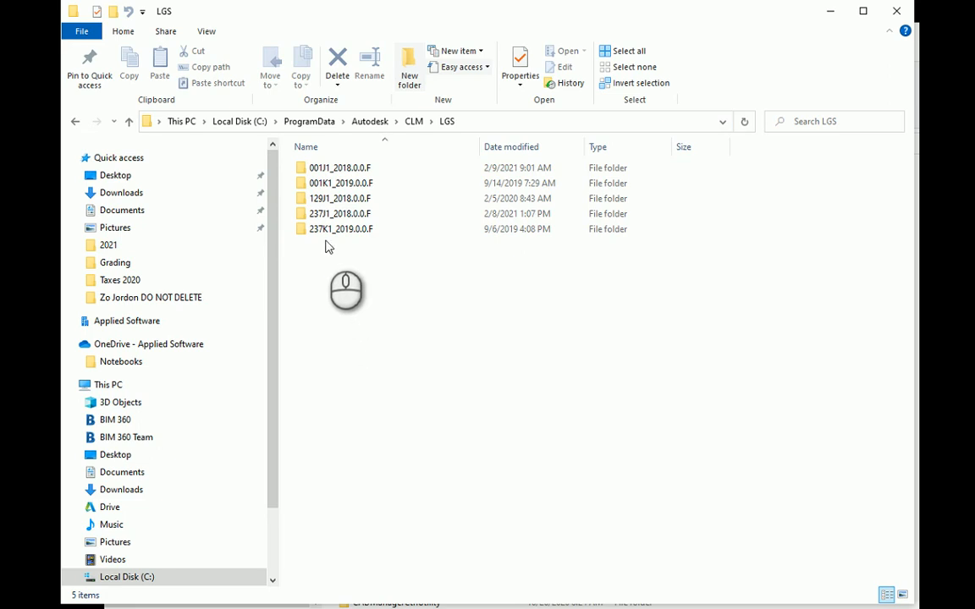
{"action": "mouse_move", "coordinate": [324, 183]}
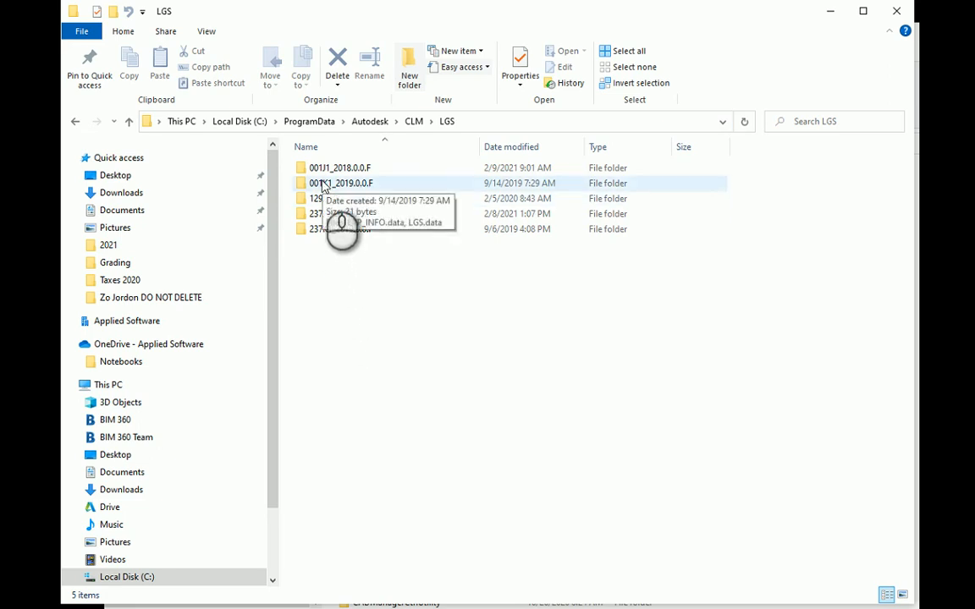
{"action": "mouse_move", "coordinate": [322, 228]}
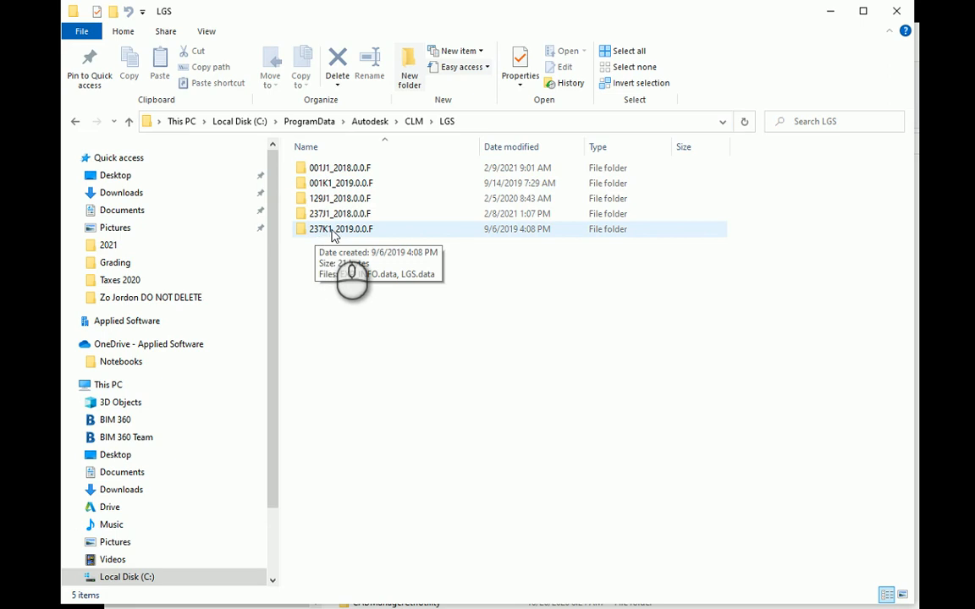
{"action": "mouse_move", "coordinate": [330, 238]}
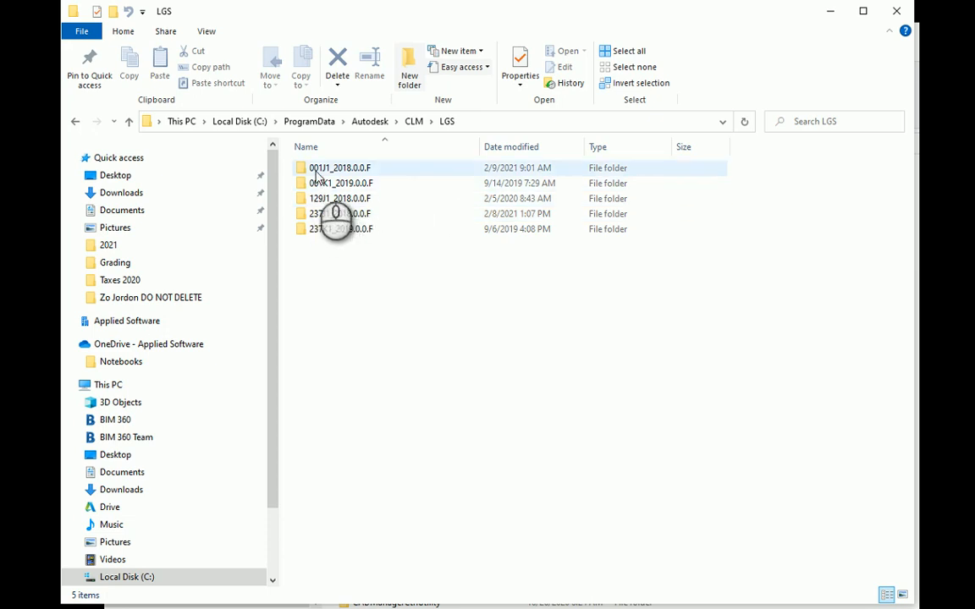
{"action": "mouse_move", "coordinate": [323, 246]}
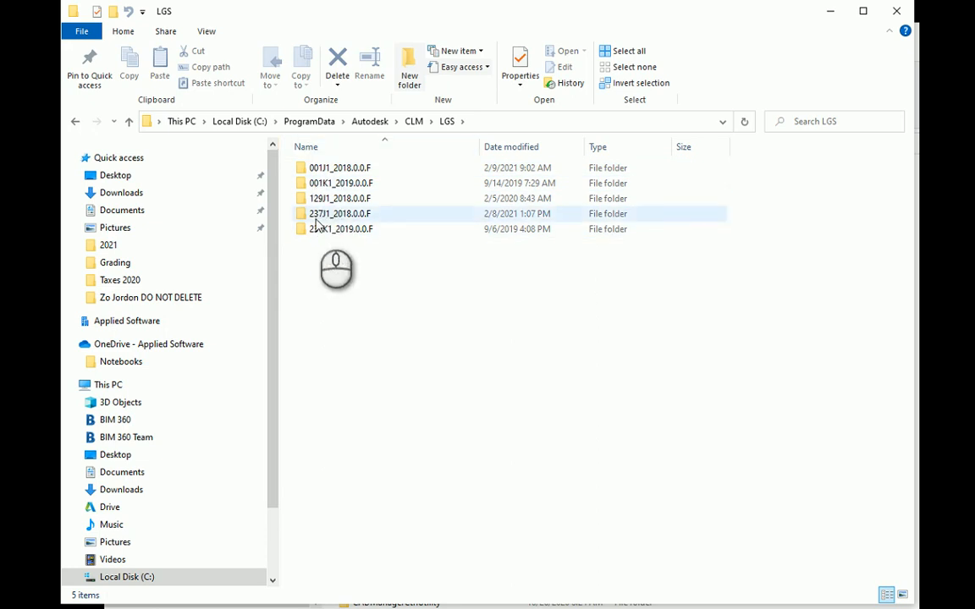
{"action": "mouse_move", "coordinate": [326, 173]}
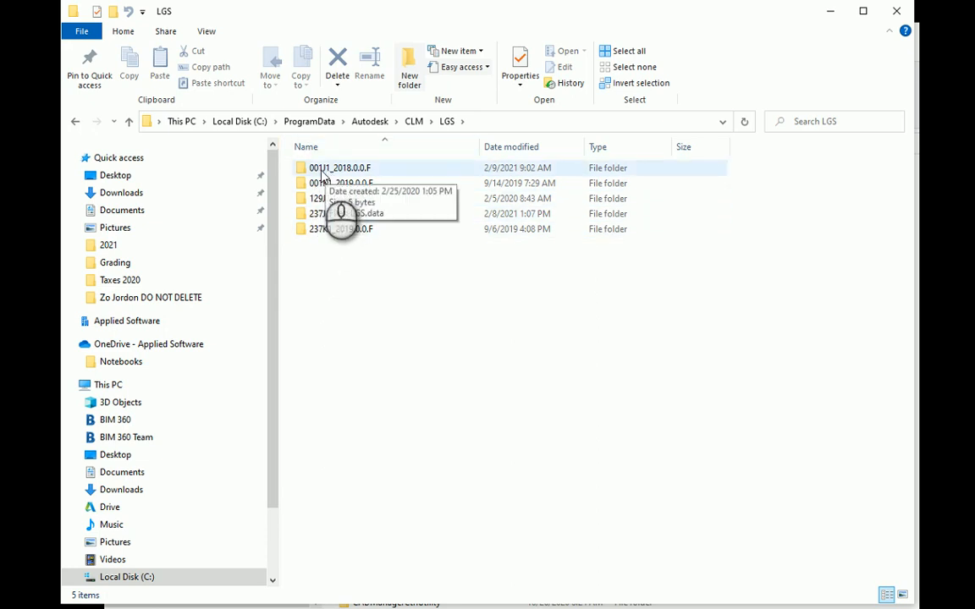
- Open the 001J1_2018.0.0.F product folder inside ProgramData\Autodesk\CLM\LGS
{"action": "double_click", "coordinate": [335, 168]}
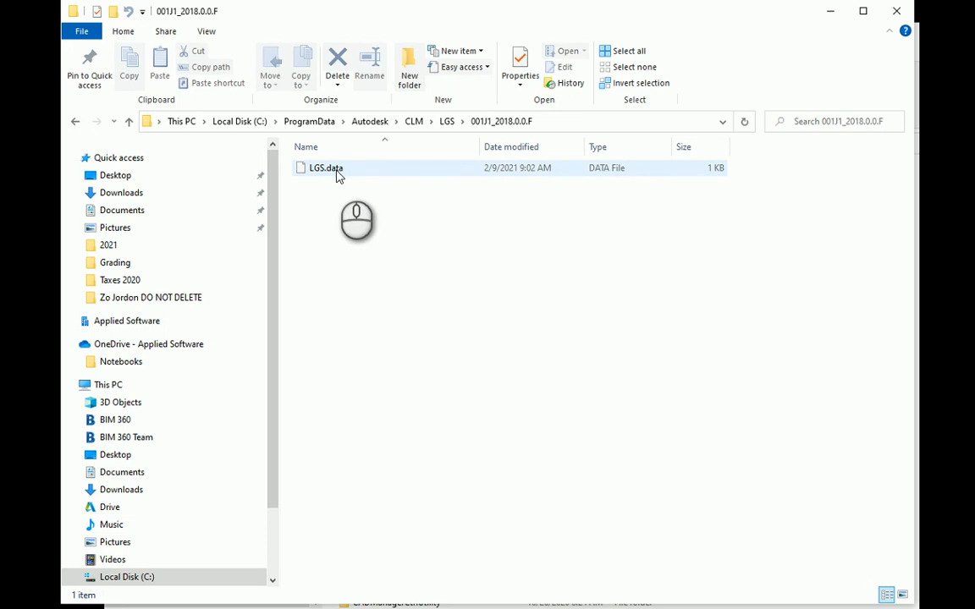
- View LGS.data in Notepad to confirm it contains _USER, then close Notepad
{"action": "right_click", "coordinate": [322, 168]}
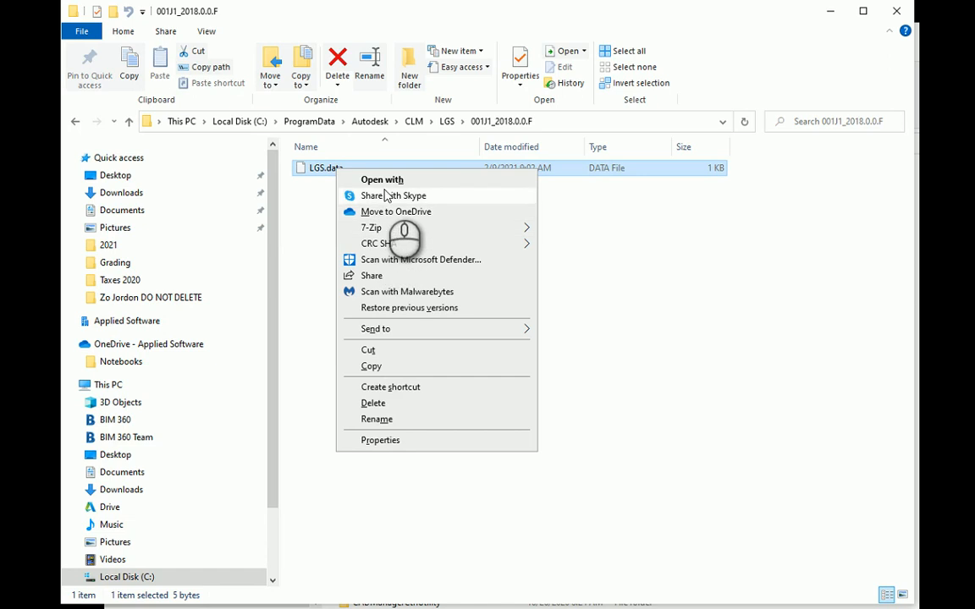
{"action": "left_click", "coordinate": [382, 179]}
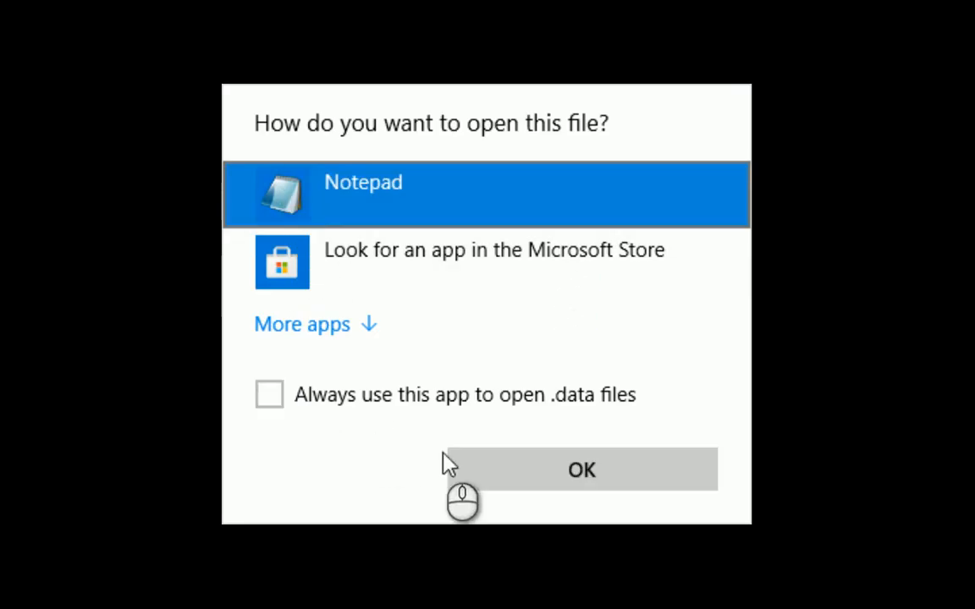
{"action": "left_click", "coordinate": [580, 470]}
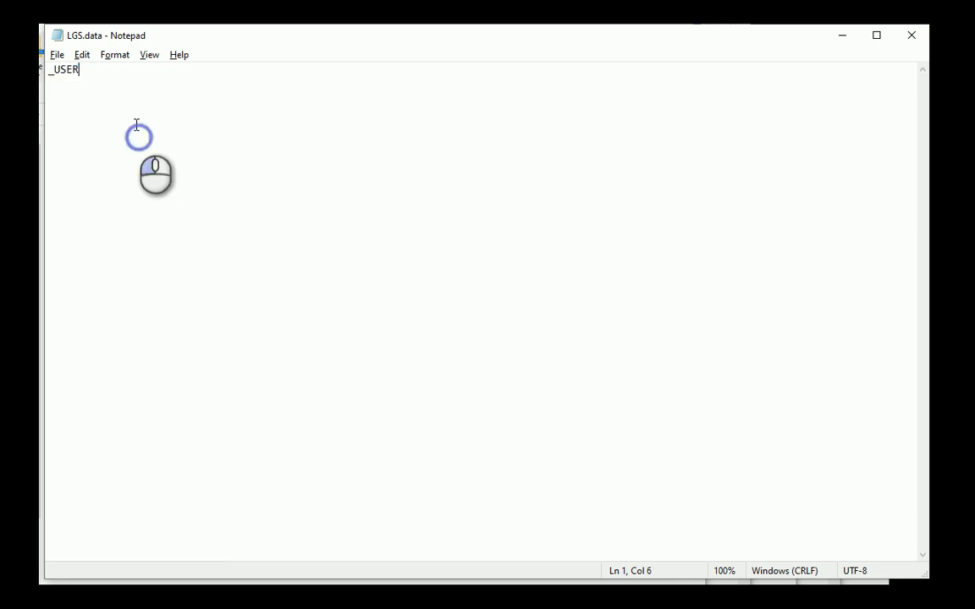
{"action": "double_click", "coordinate": [61, 78]}
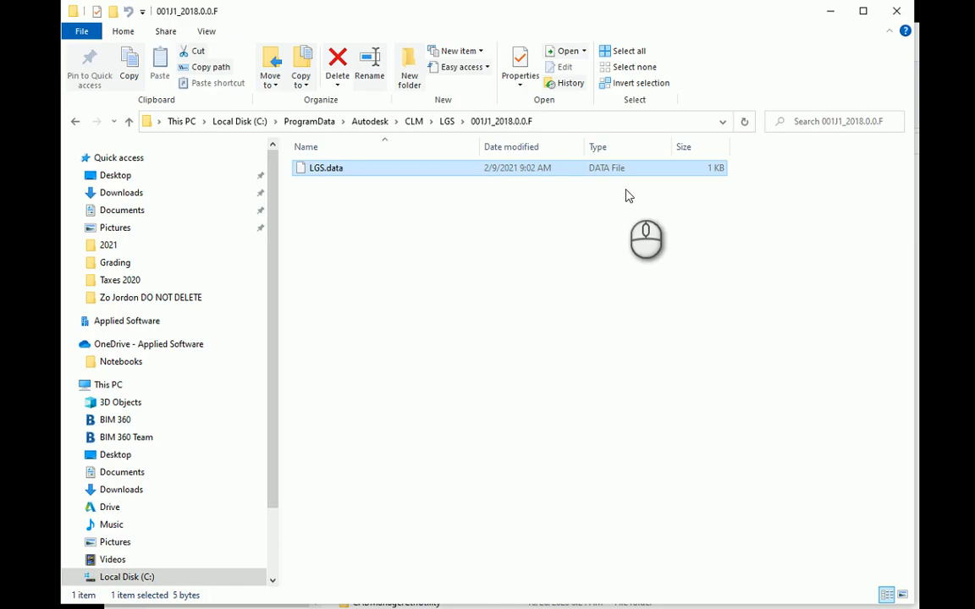
- Create a blank New Text Document.txt beside LGS.data
{"action": "left_click", "coordinate": [521, 252]}
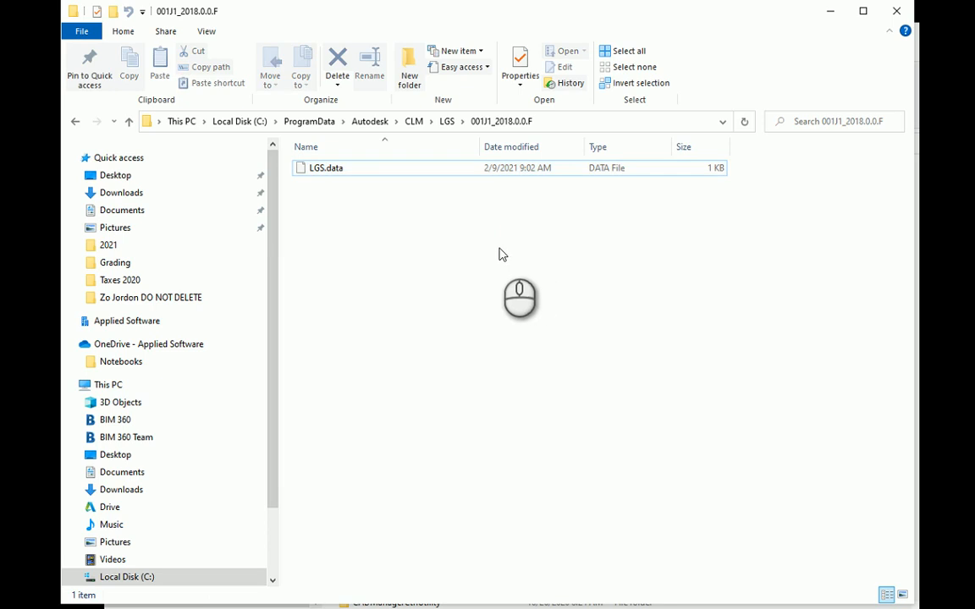
{"action": "mouse_move", "coordinate": [369, 260]}
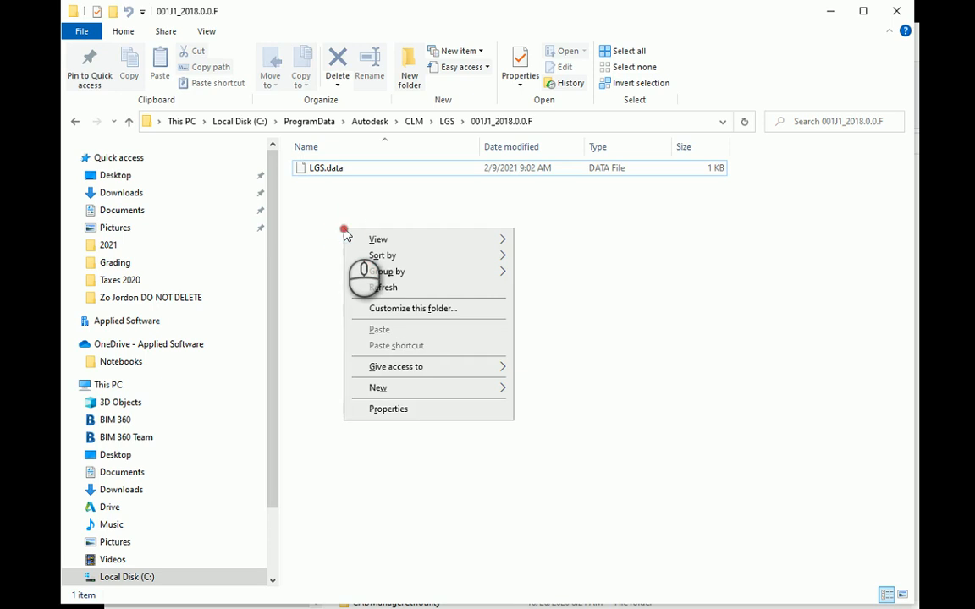
{"action": "left_click", "coordinate": [376, 388]}
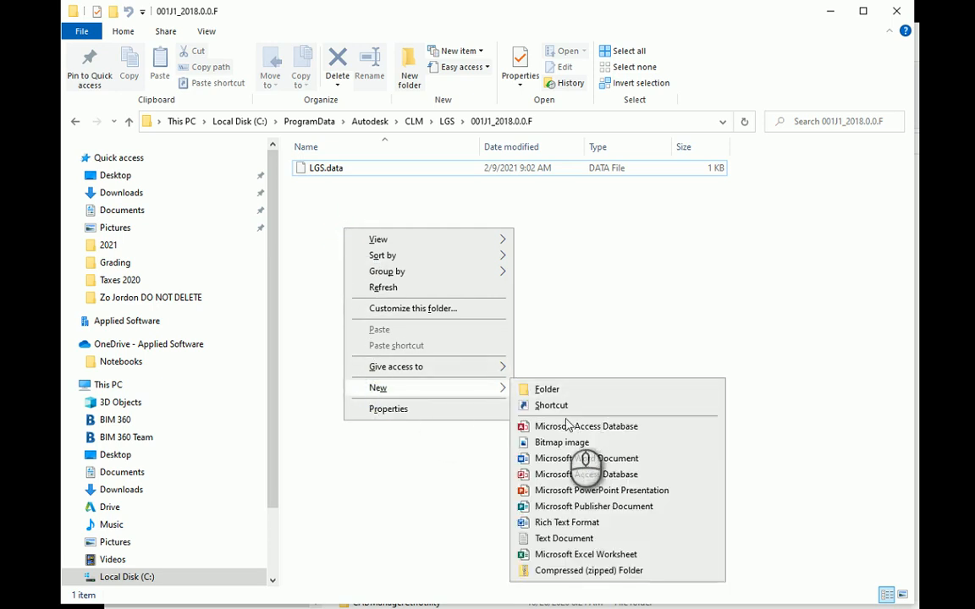
{"action": "left_click", "coordinate": [563, 538]}
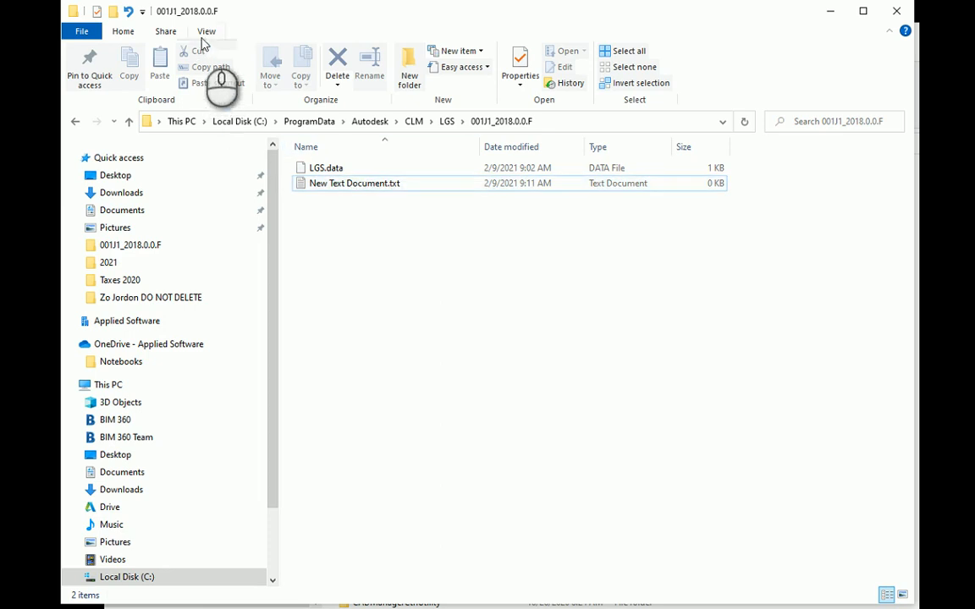
- With extensions hidden, rename the new file LGS-2.data, then turn extensions back on
{"action": "left_click", "coordinate": [203, 31]}
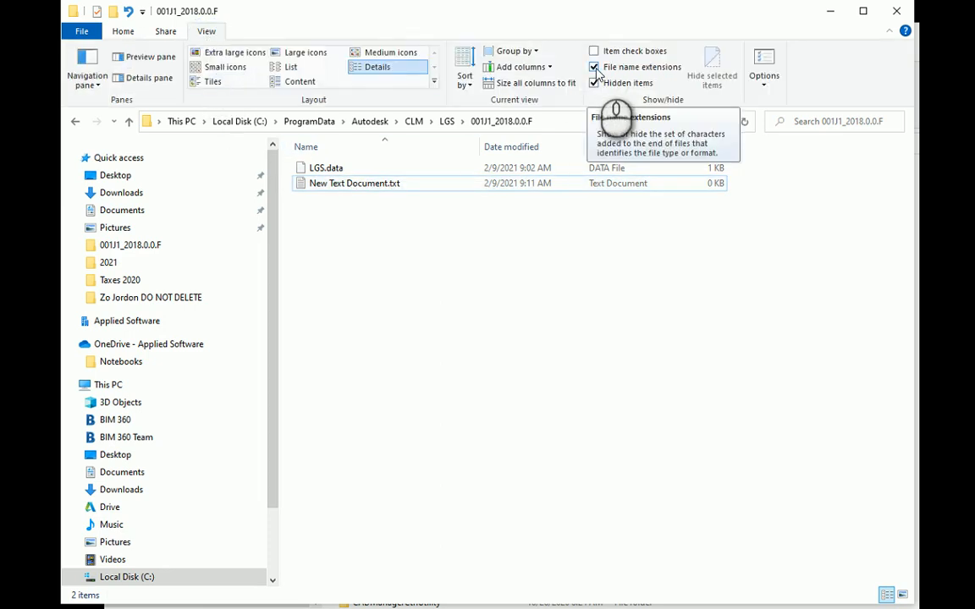
{"action": "left_click", "coordinate": [592, 67]}
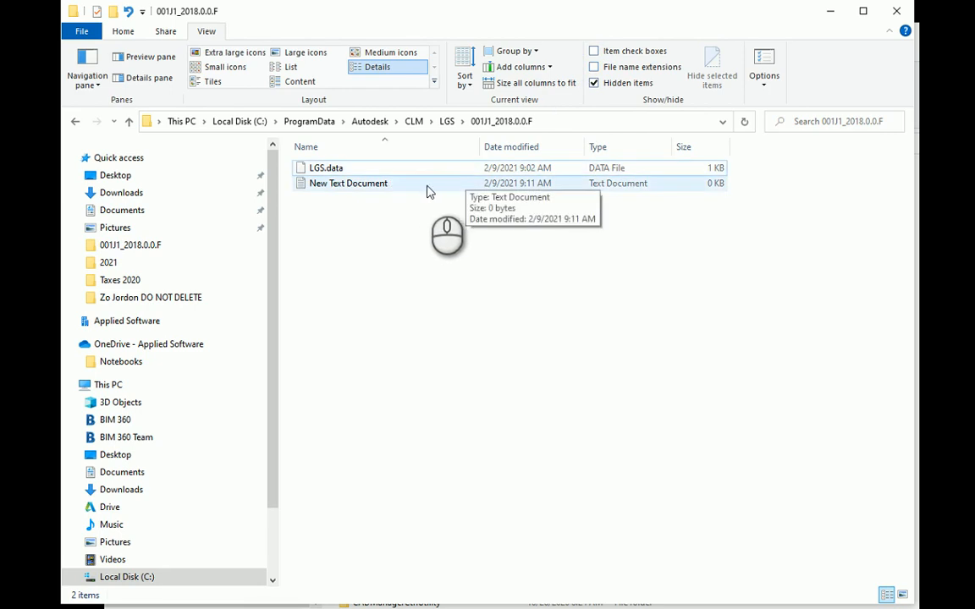
{"action": "left_click", "coordinate": [346, 182]}
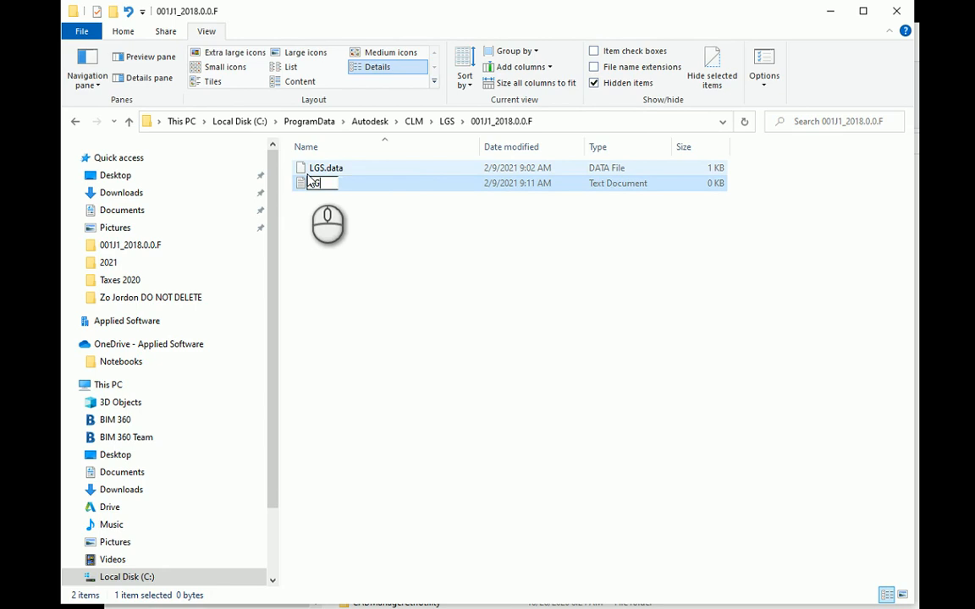
{"action": "type", "text": "LGS-2.data"}
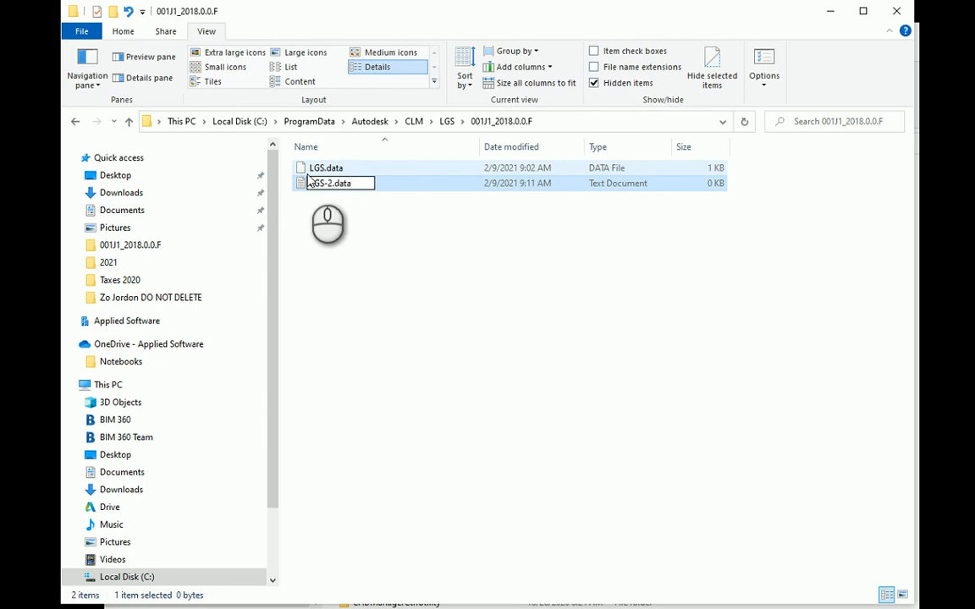
{"action": "left_click", "coordinate": [396, 261]}
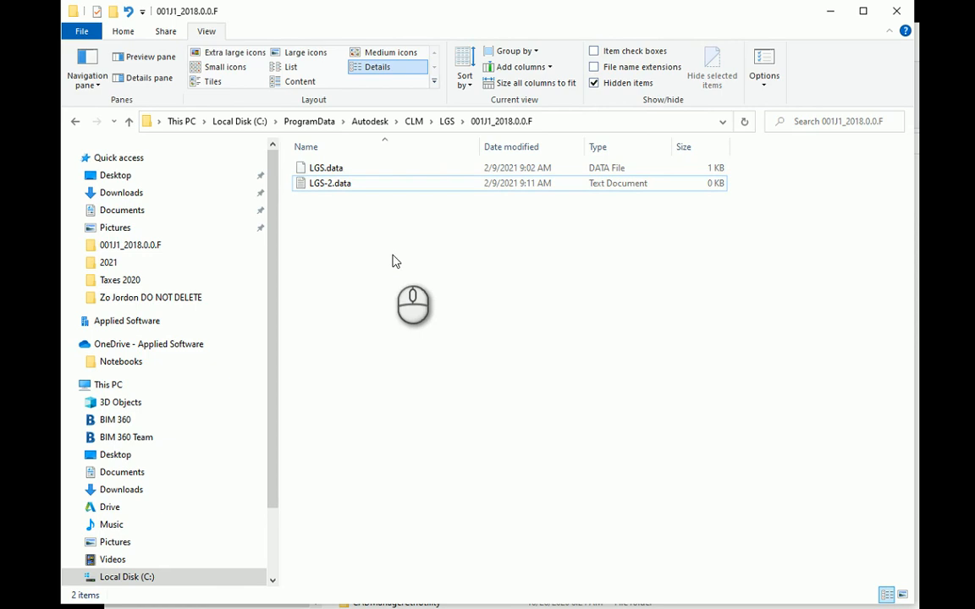
{"action": "left_click", "coordinate": [595, 67]}
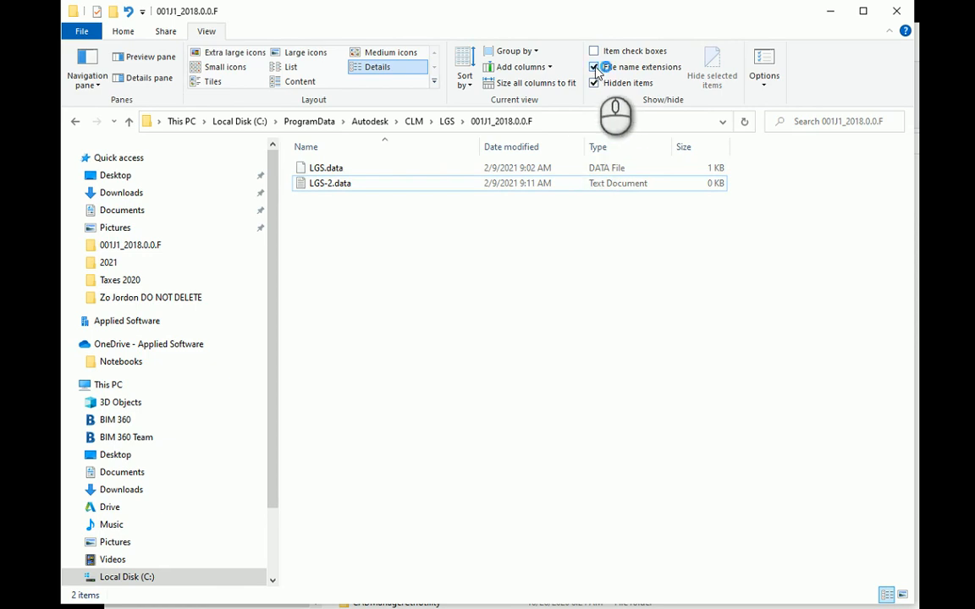
{"action": "left_click", "coordinate": [596, 66]}
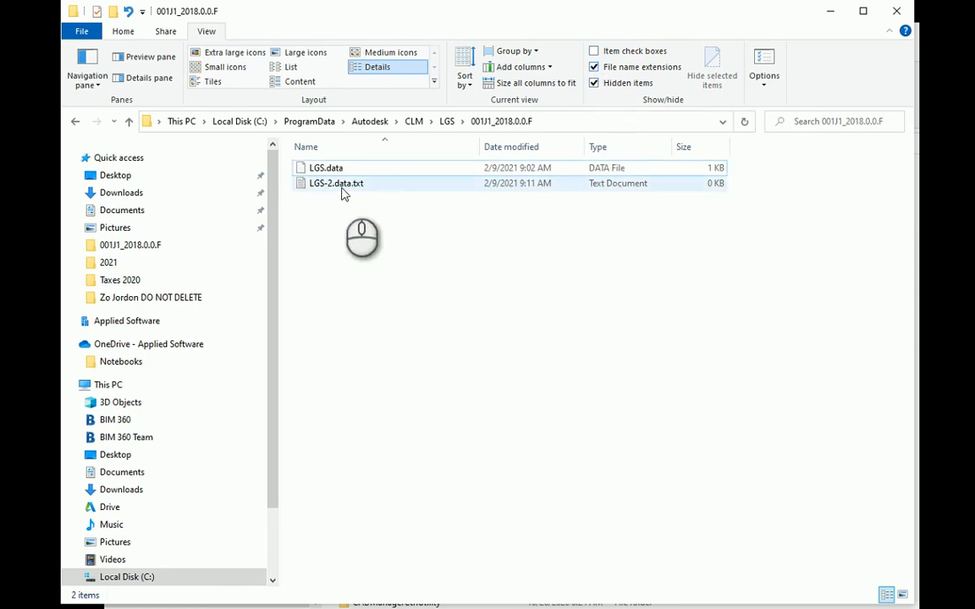
{"action": "mouse_move", "coordinate": [366, 188]}
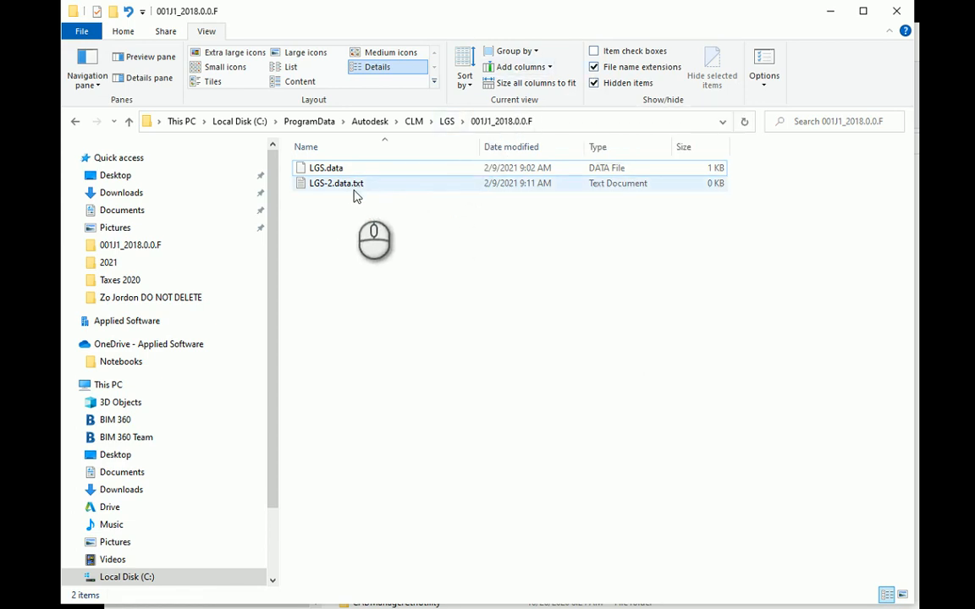
{"action": "right_click", "coordinate": [345, 183]}
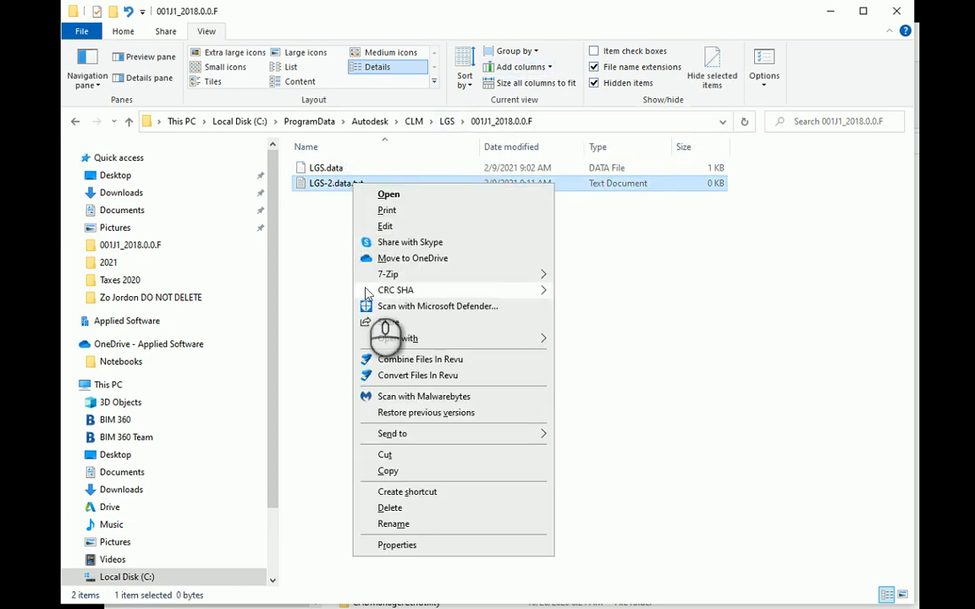
- Rename the file to LGS-2.data, type USER in Notepad, then delete LGS-2.data
{"action": "left_click", "coordinate": [320, 206]}
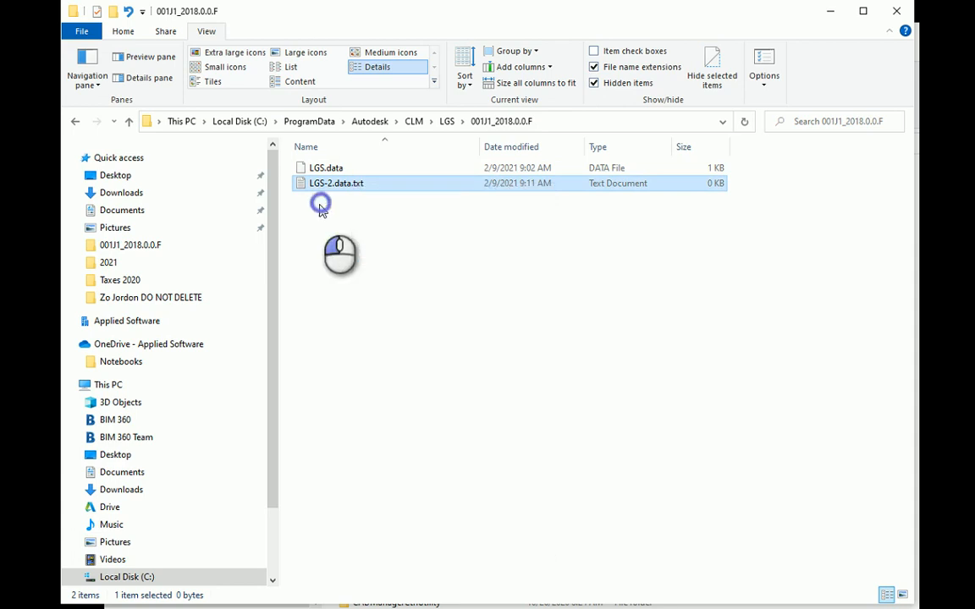
{"action": "left_click", "coordinate": [333, 183]}
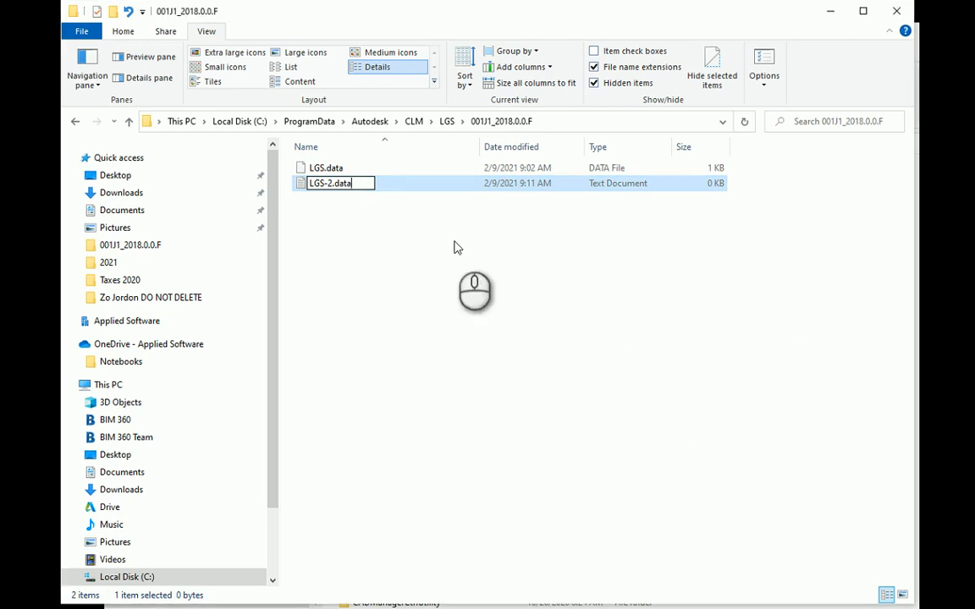
{"action": "right_click", "coordinate": [329, 184]}
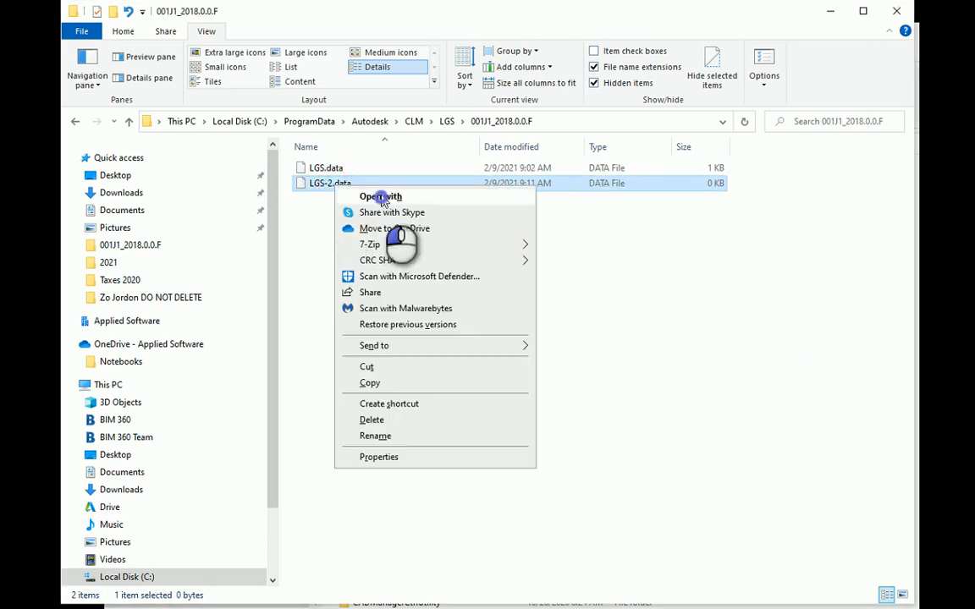
{"action": "left_click", "coordinate": [379, 197]}
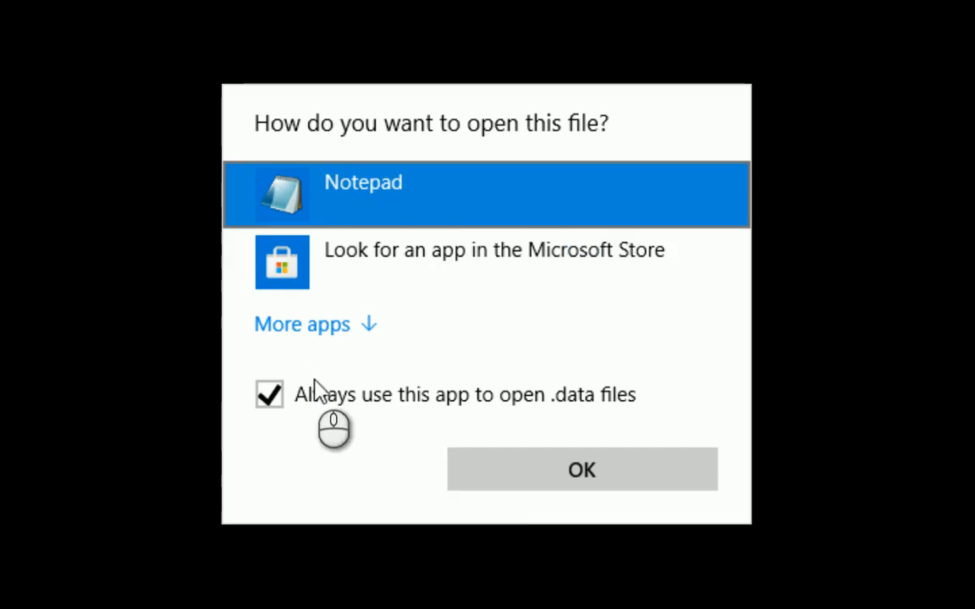
{"action": "left_click", "coordinate": [582, 470]}
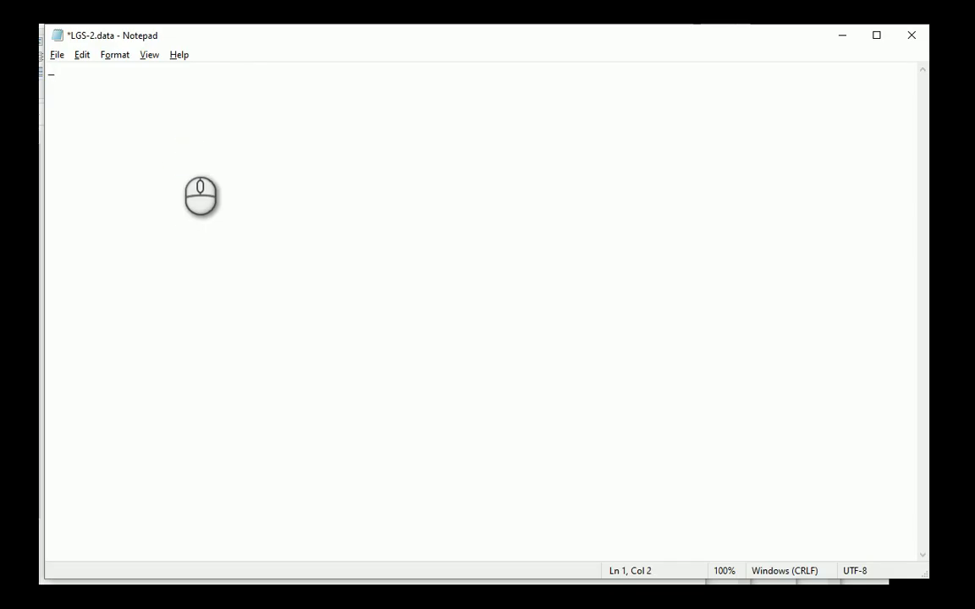
{"action": "type", "text": "USER"}
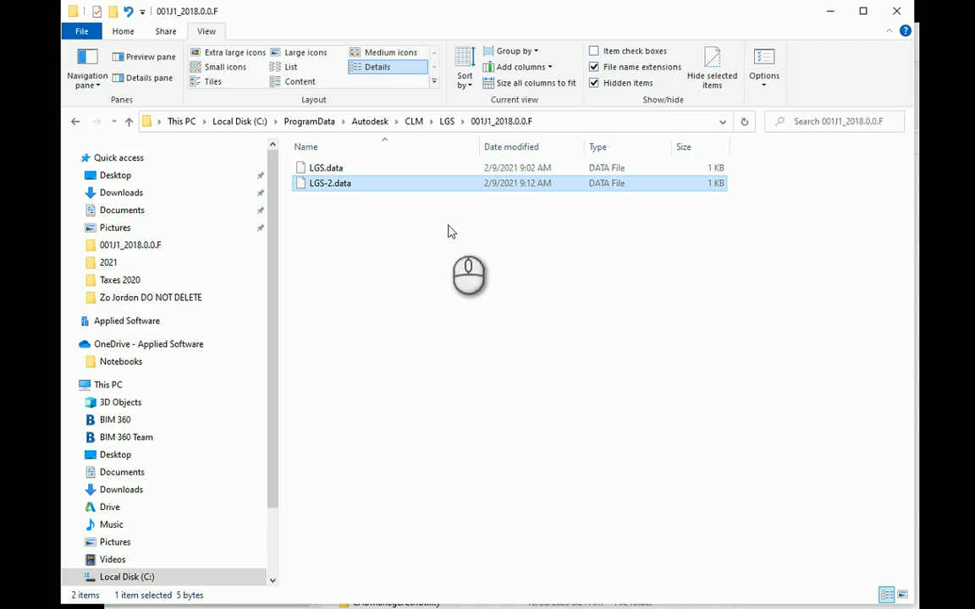
{"action": "right_click", "coordinate": [328, 183]}
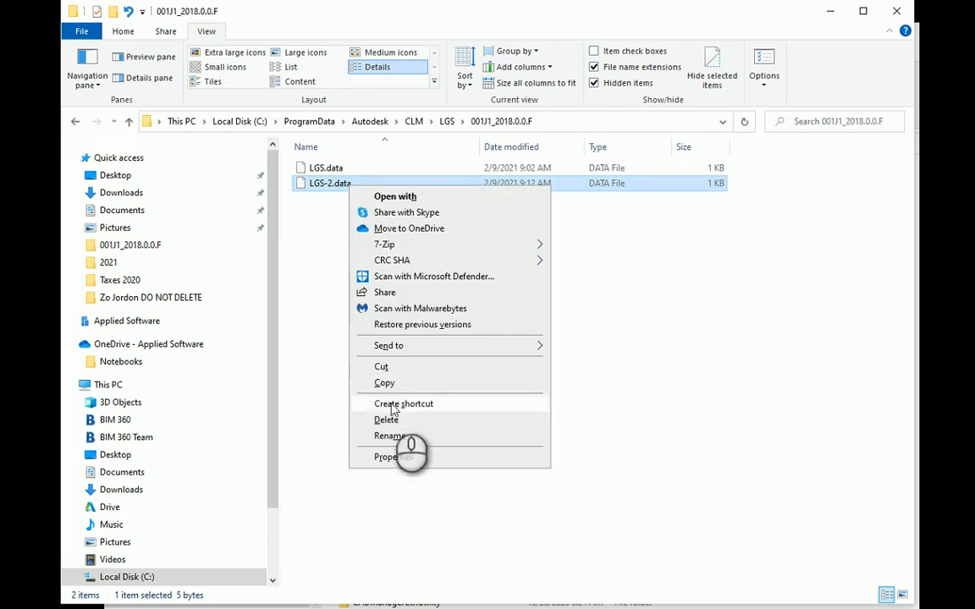
{"action": "left_click", "coordinate": [384, 420]}
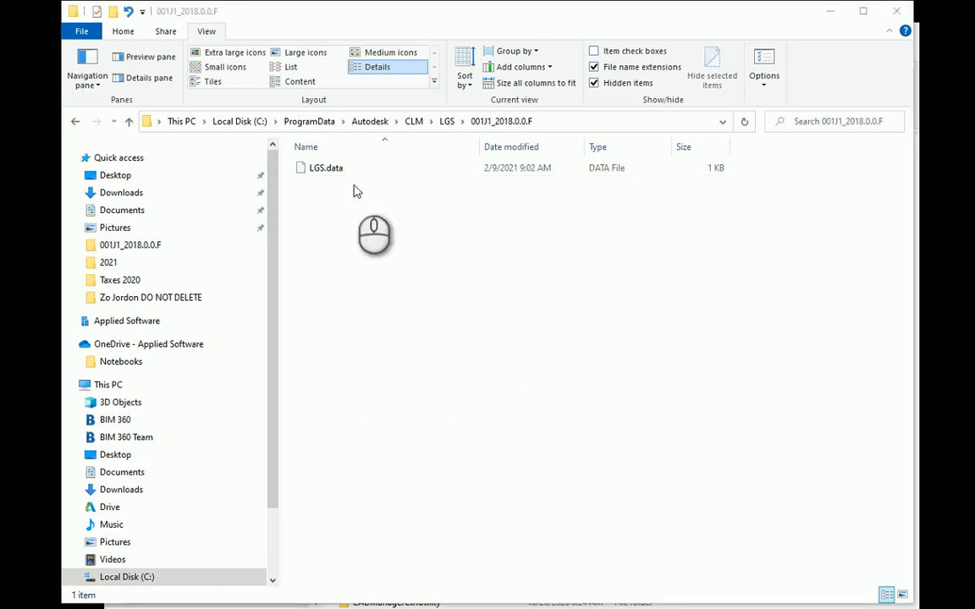
{"action": "mouse_move", "coordinate": [396, 306]}
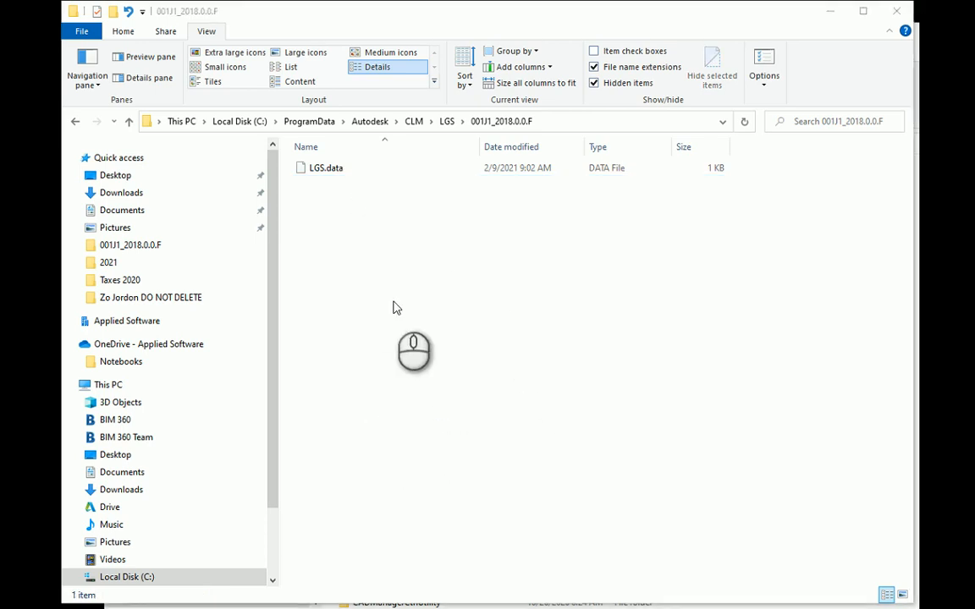